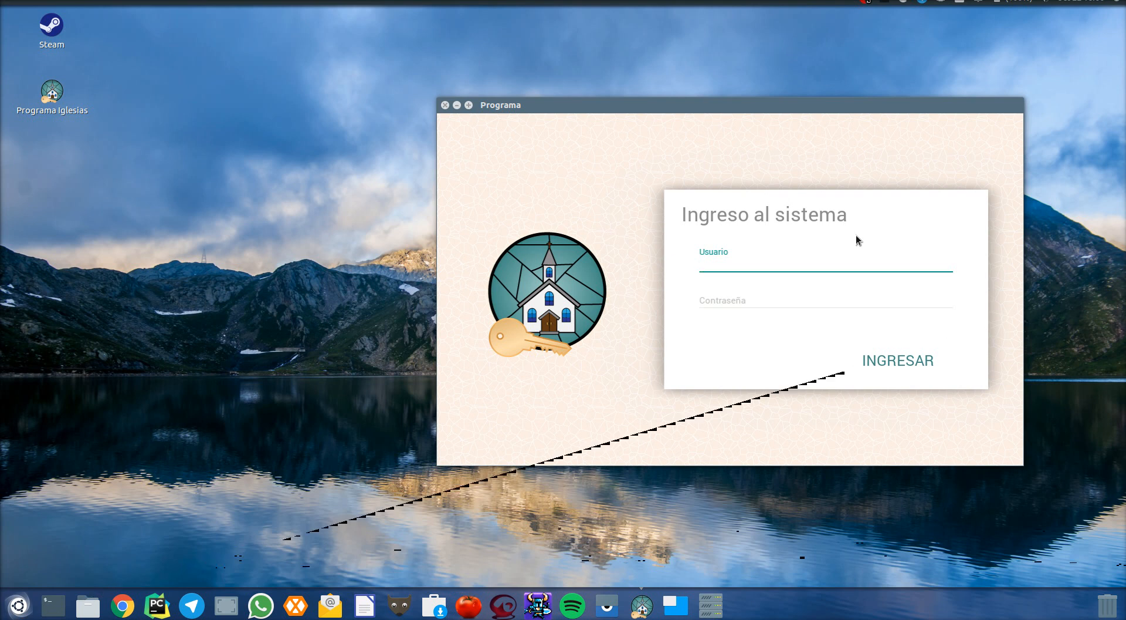
- Enter 'rodolfo' as both the username and the password on the login form
text(rodolfo)
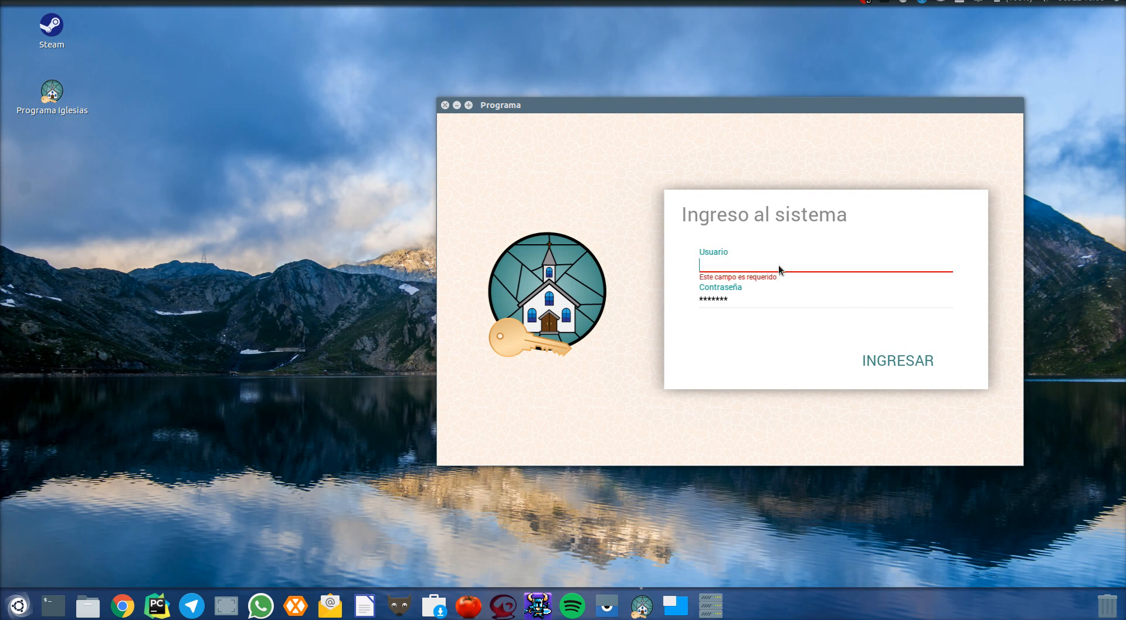
text(rodolfo)
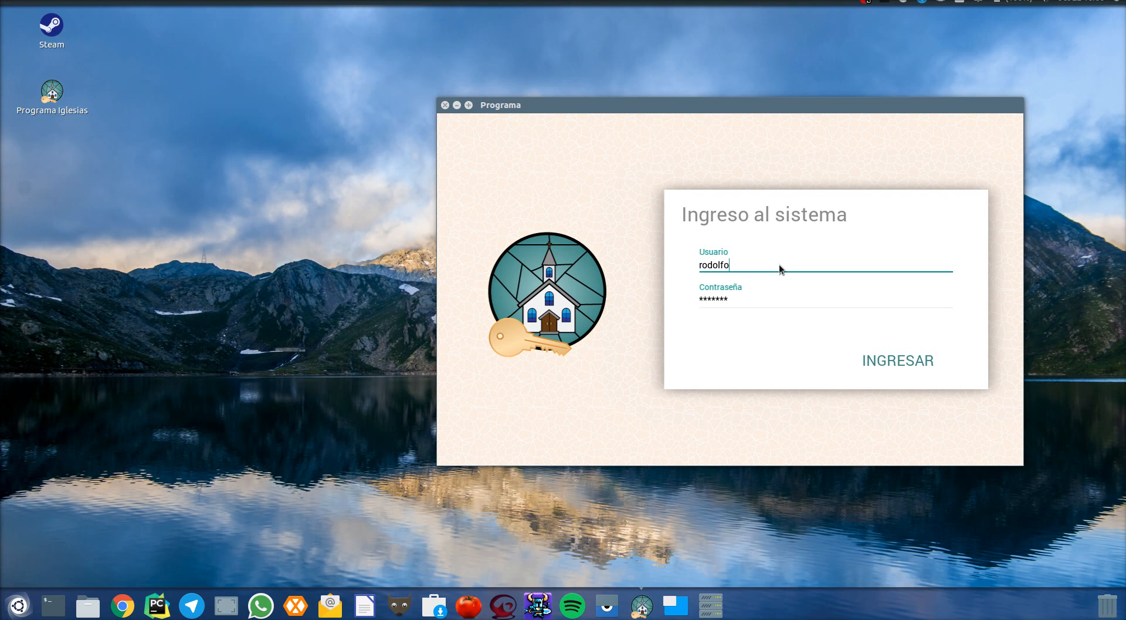
- Log in with INGRESAR to reach the Menú Principal
click(898, 360)
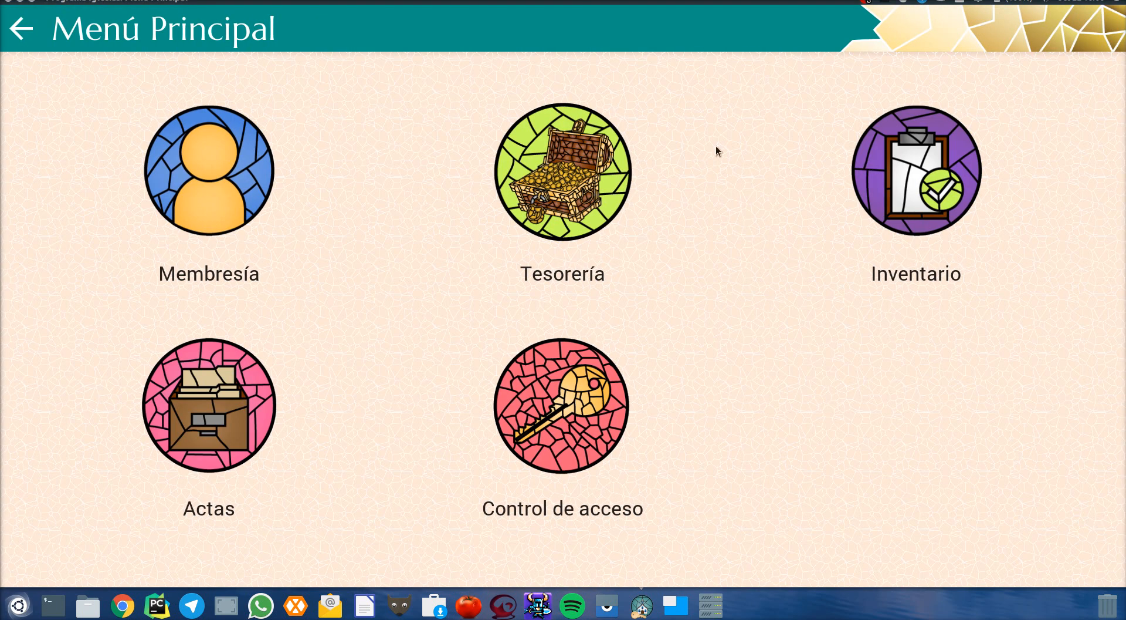
mouse_move(644, 14)
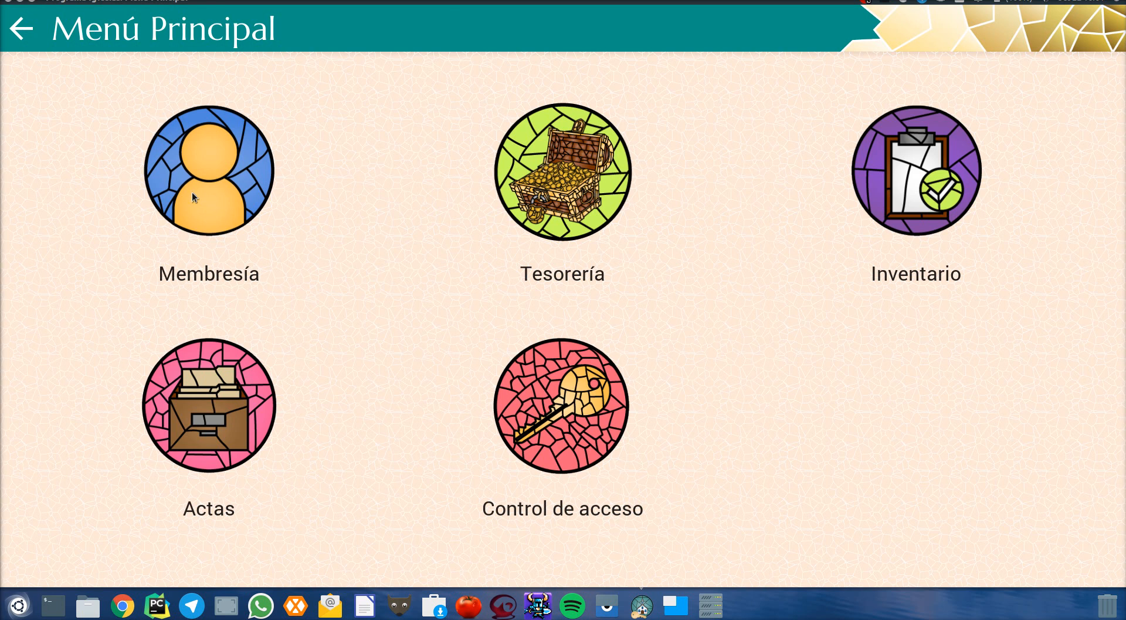
mouse_move(218, 193)
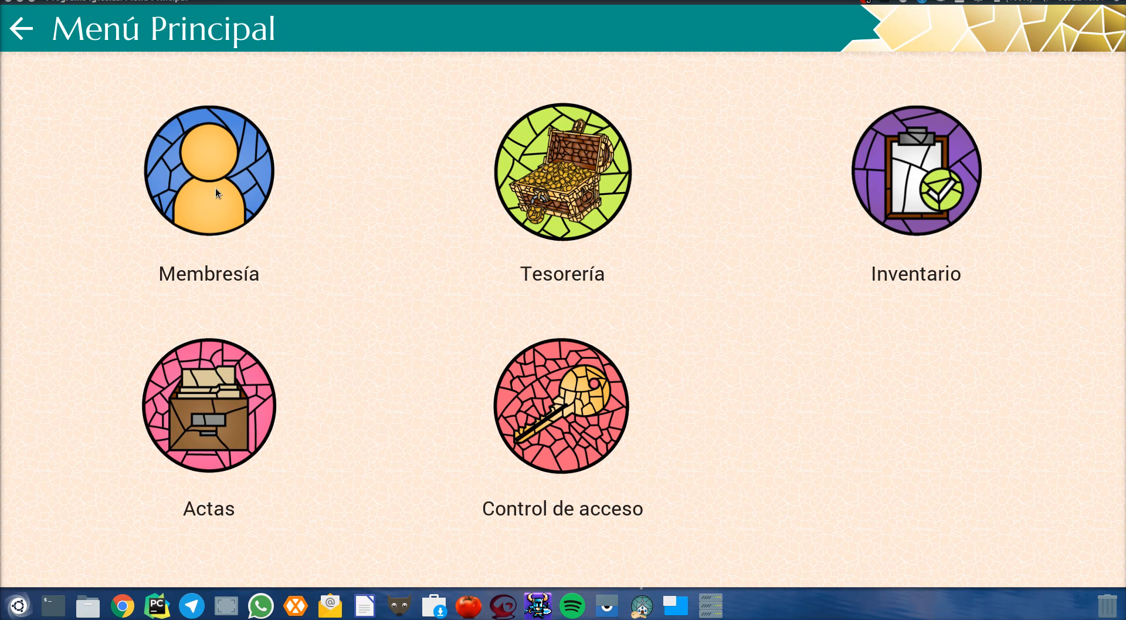
- Enter Membresía, focus the Nombre filter and browse the member cards and one profile
click(209, 170)
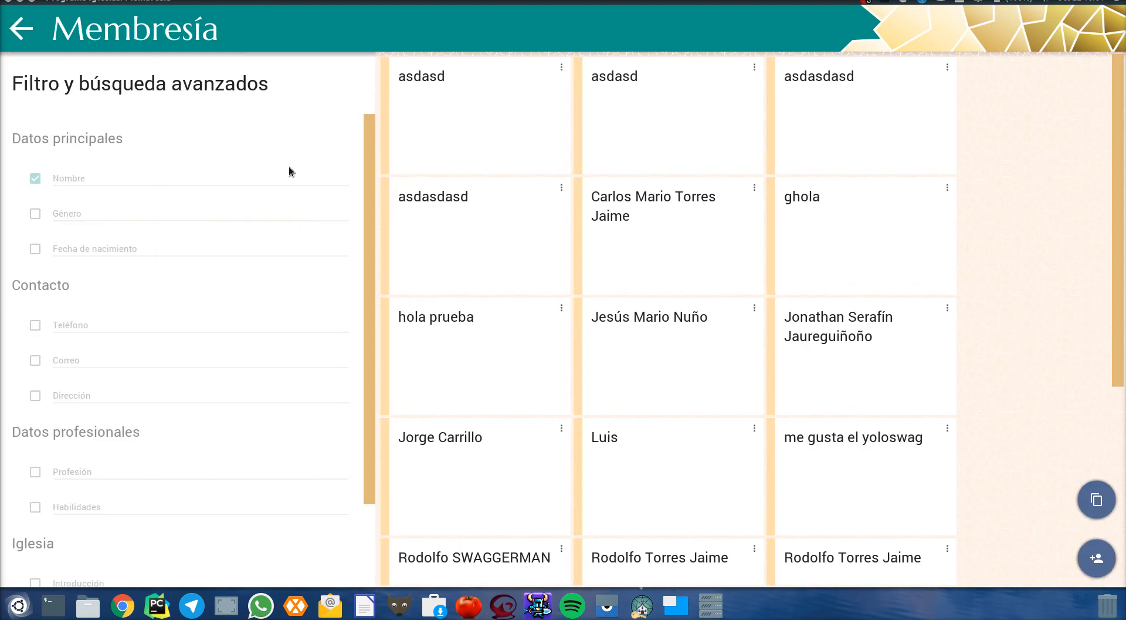
click(199, 179)
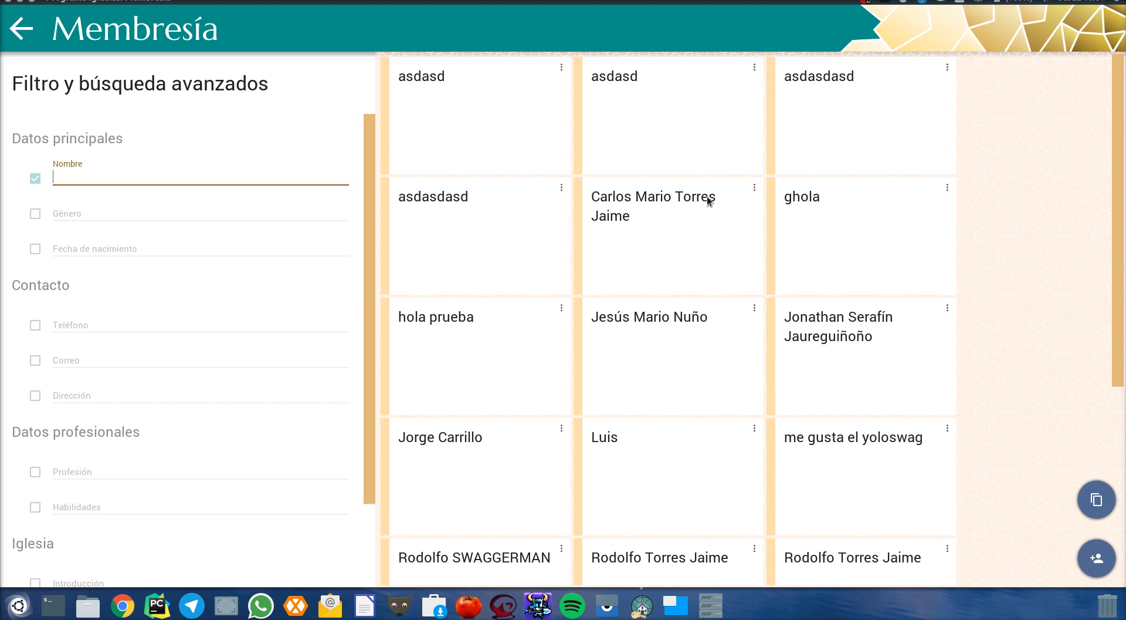
scroll(down, 3)
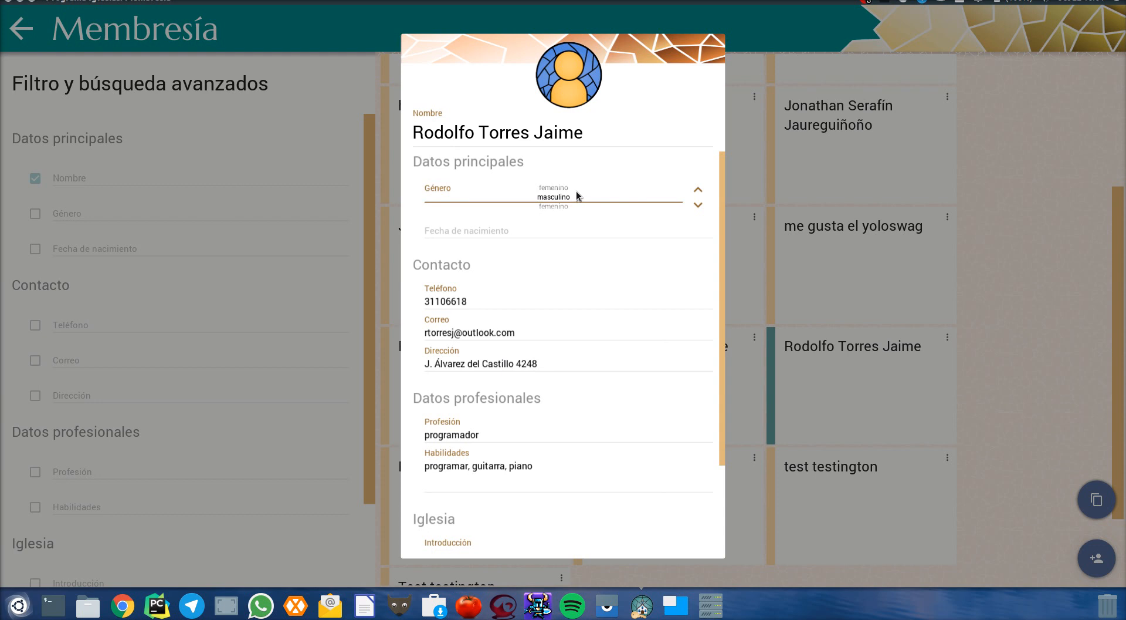
mouse_move(575, 196)
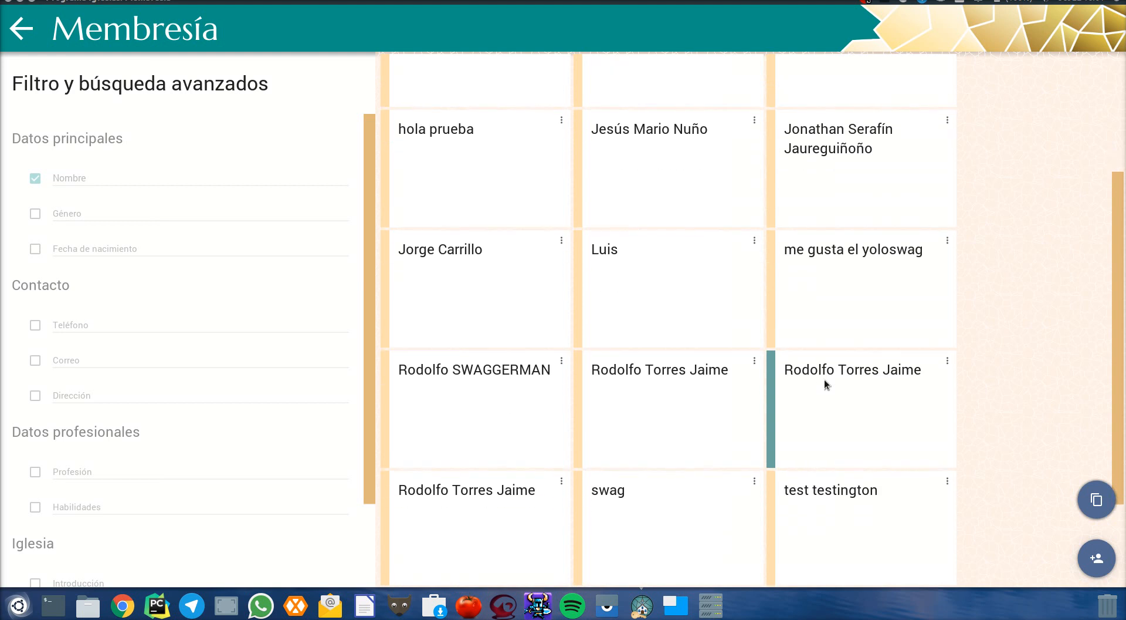
scroll(up, 3)
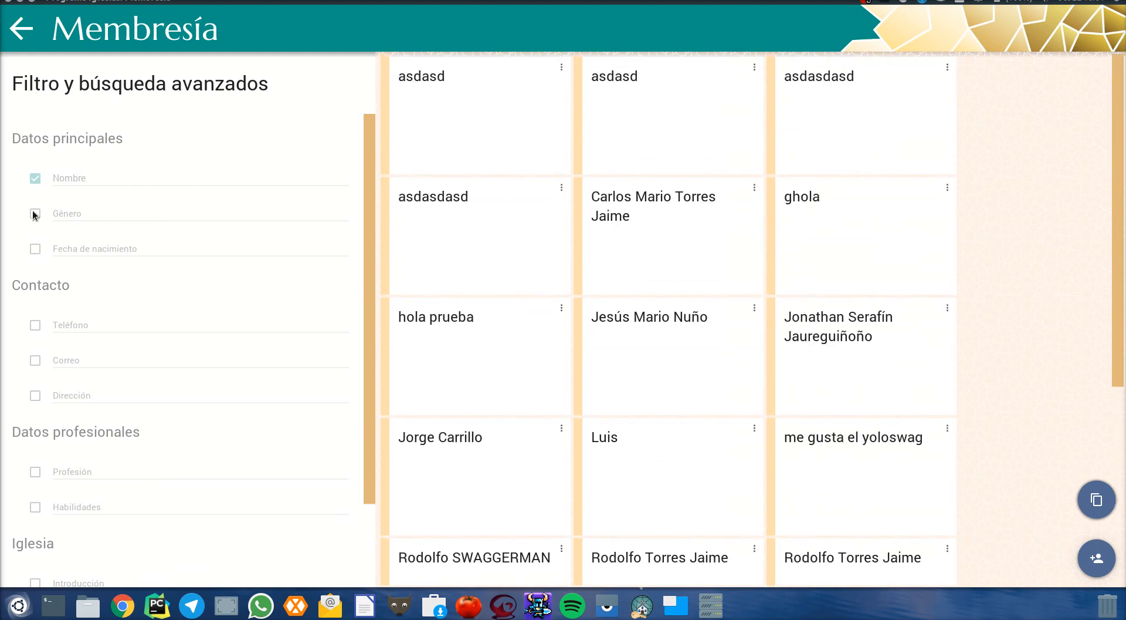
- Toggle Género and Fecha de nacimiento on the cards and filter names by 'rod' and 'asd'
click(34, 213)
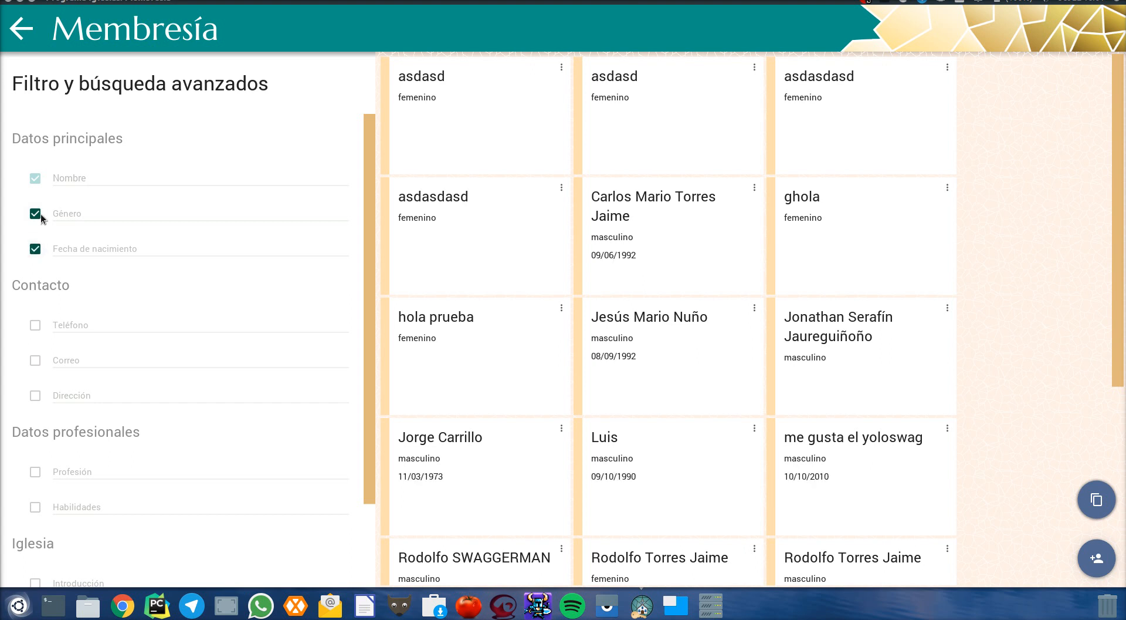
click(34, 248)
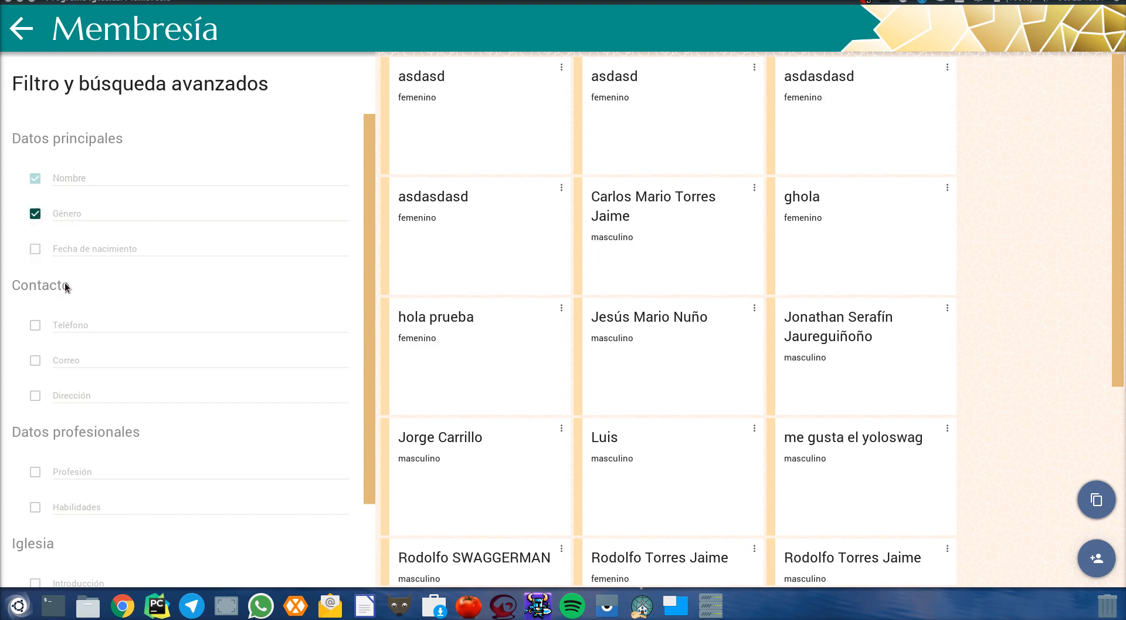
text(rod)
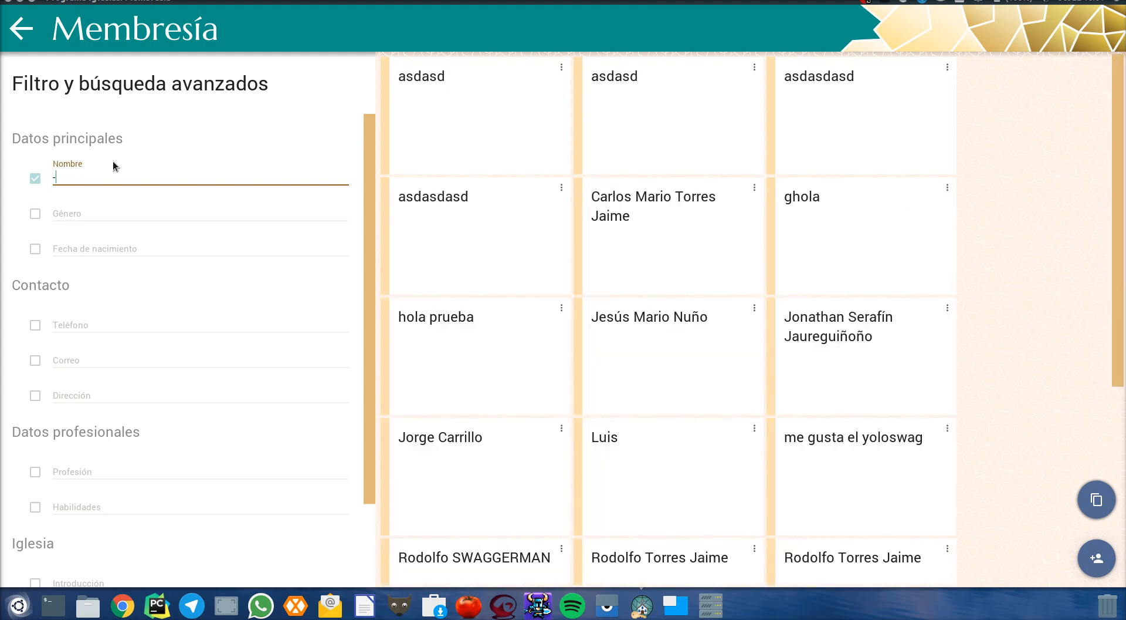
text(asd)
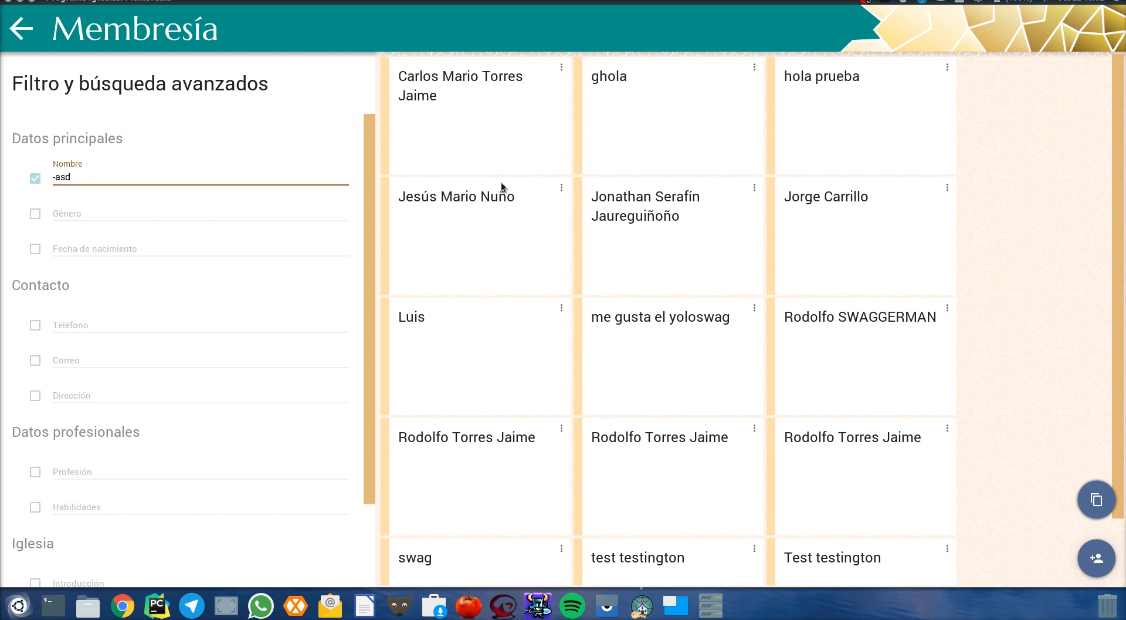
click(200, 177)
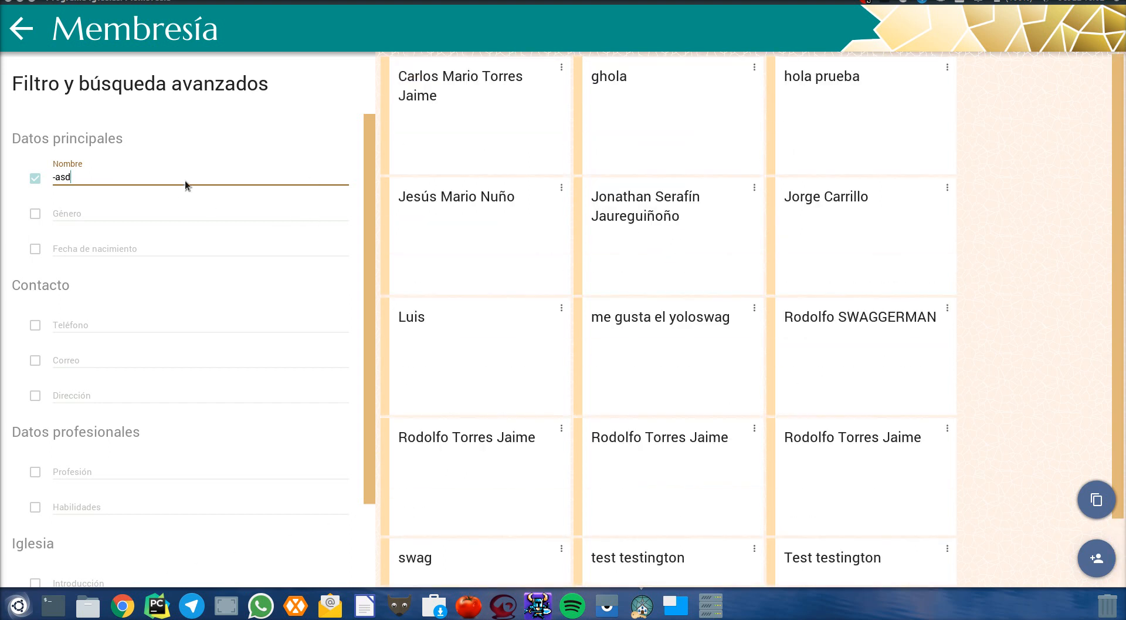
- Try name filters ', carlos', the exclusion '-carlos' and the combination 'asd, rodolfo'
text(, carlos)
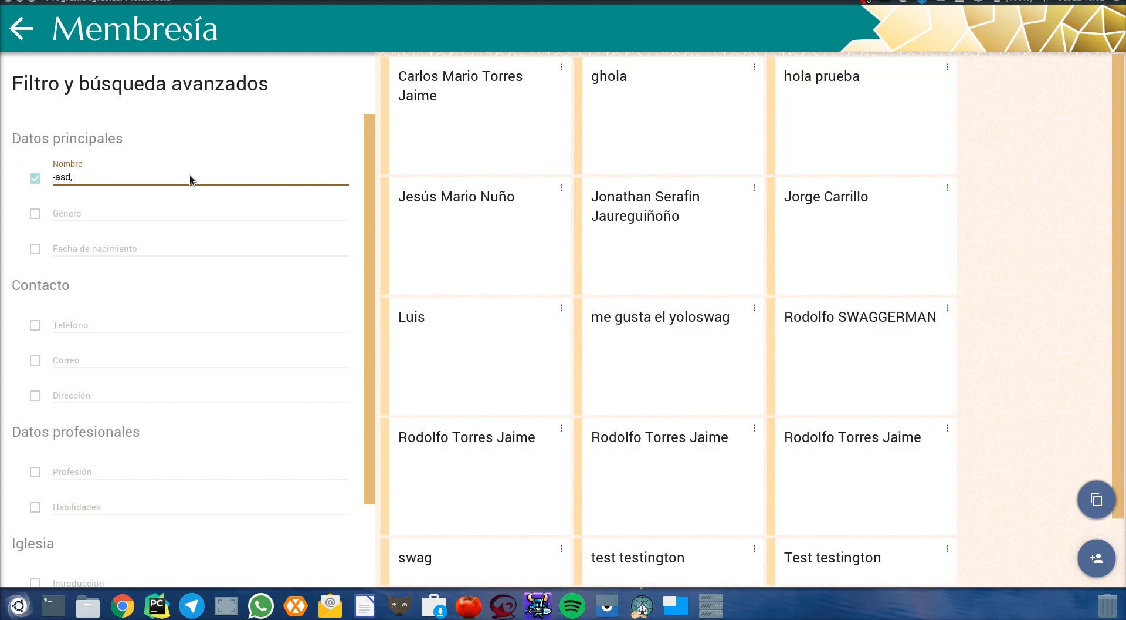
text(-carlos)
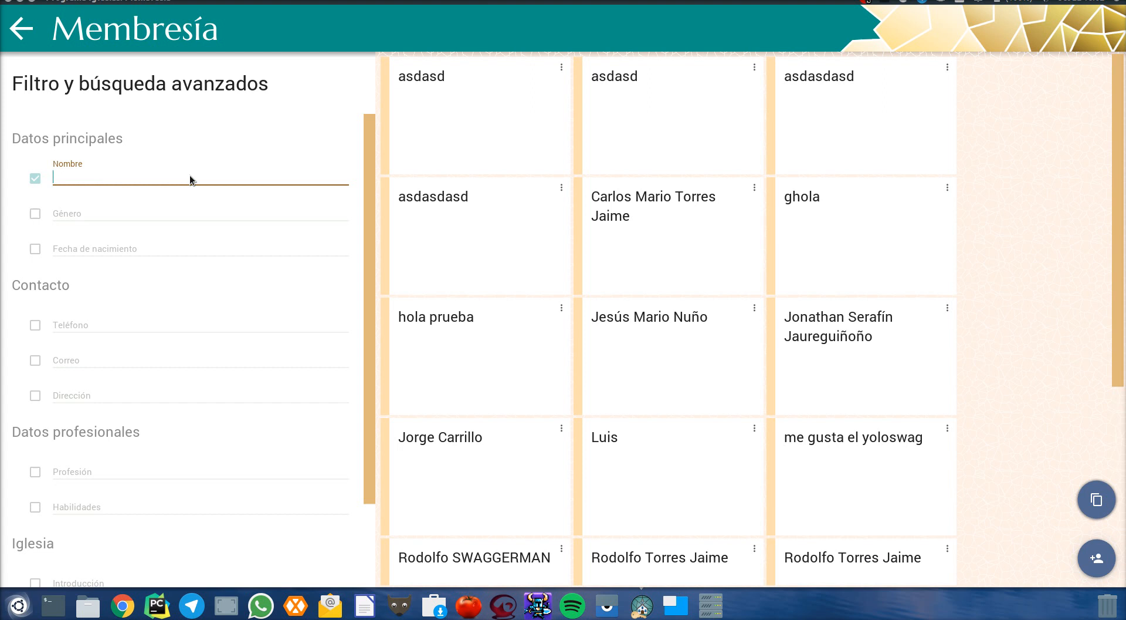
text(asd, rodo)
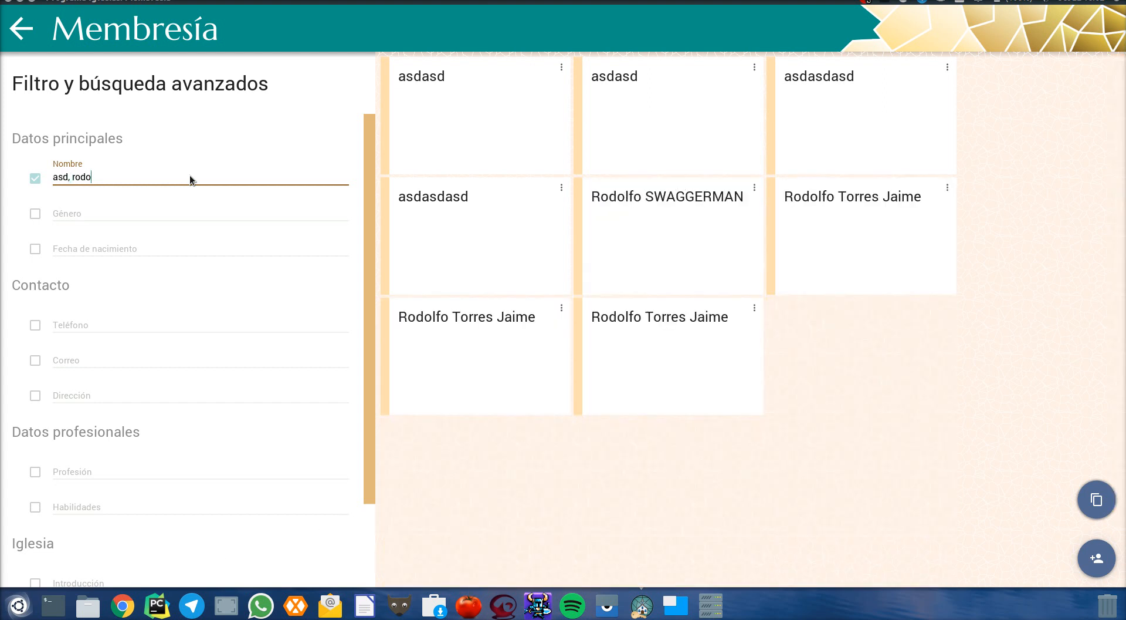
text(lfo)
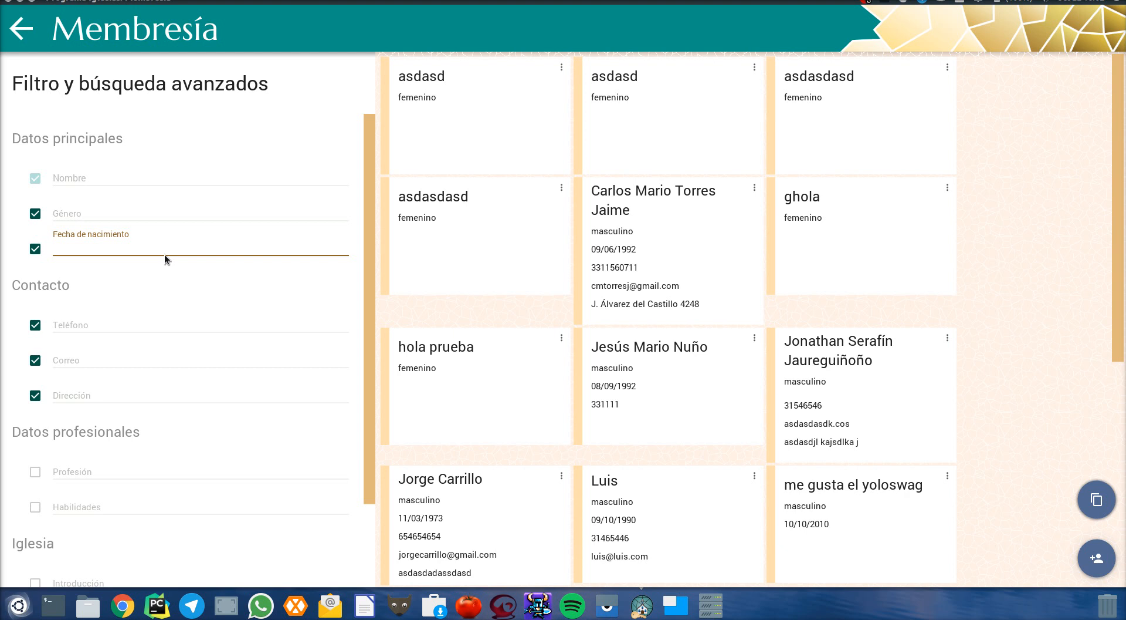
mouse_move(242, 231)
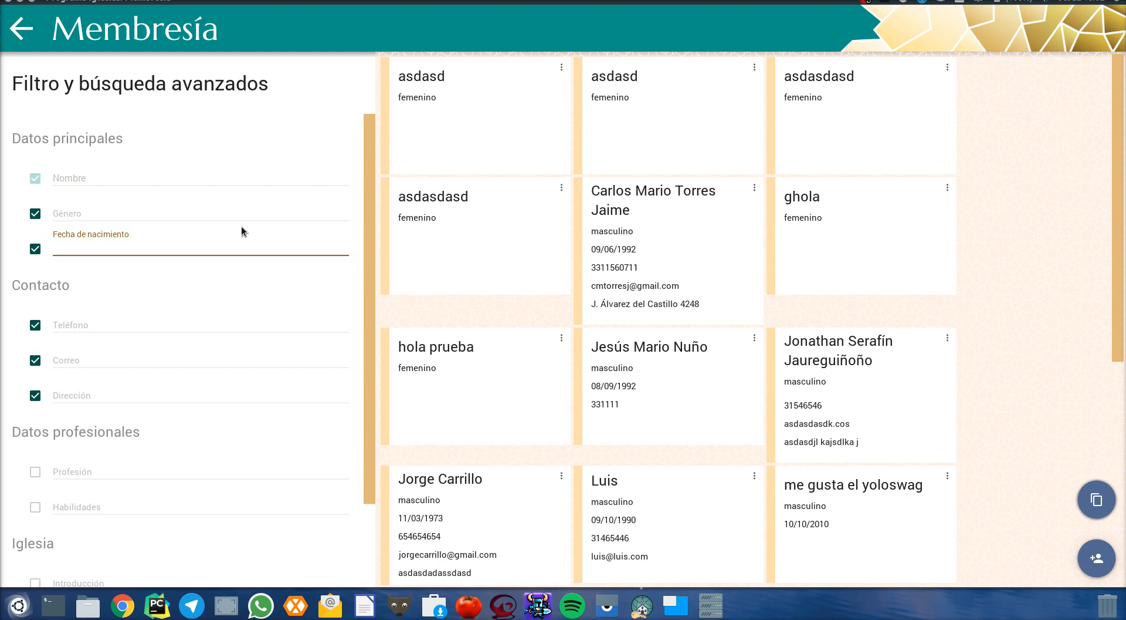
- Filter members by the birth-date range '>01/01/1990, <01/1992', then clear it
text(s)
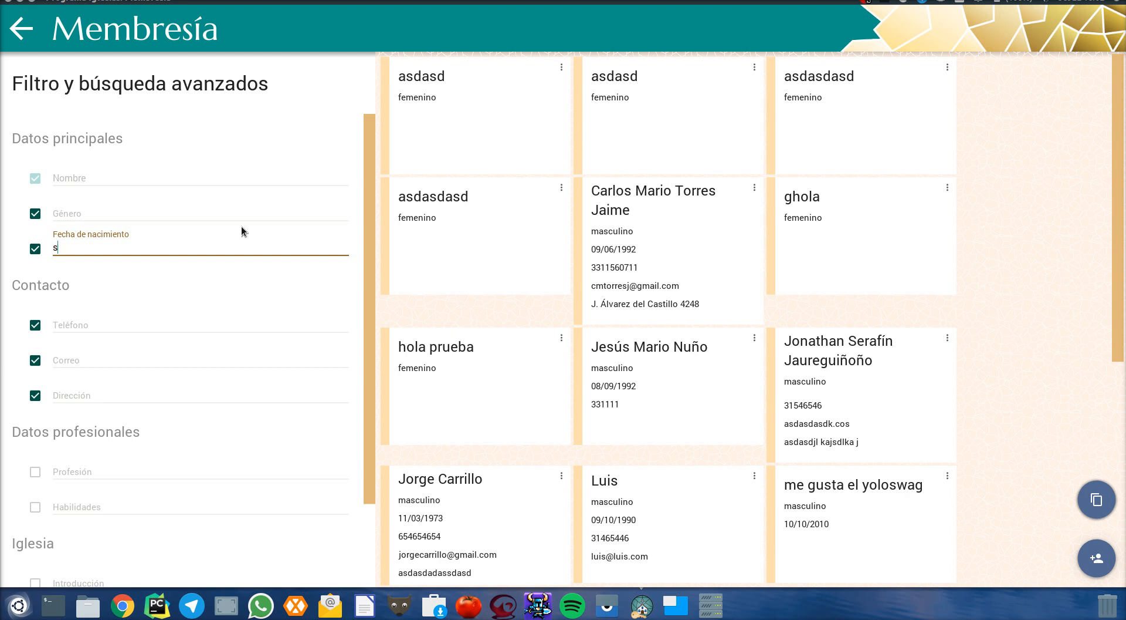
text(eptie)
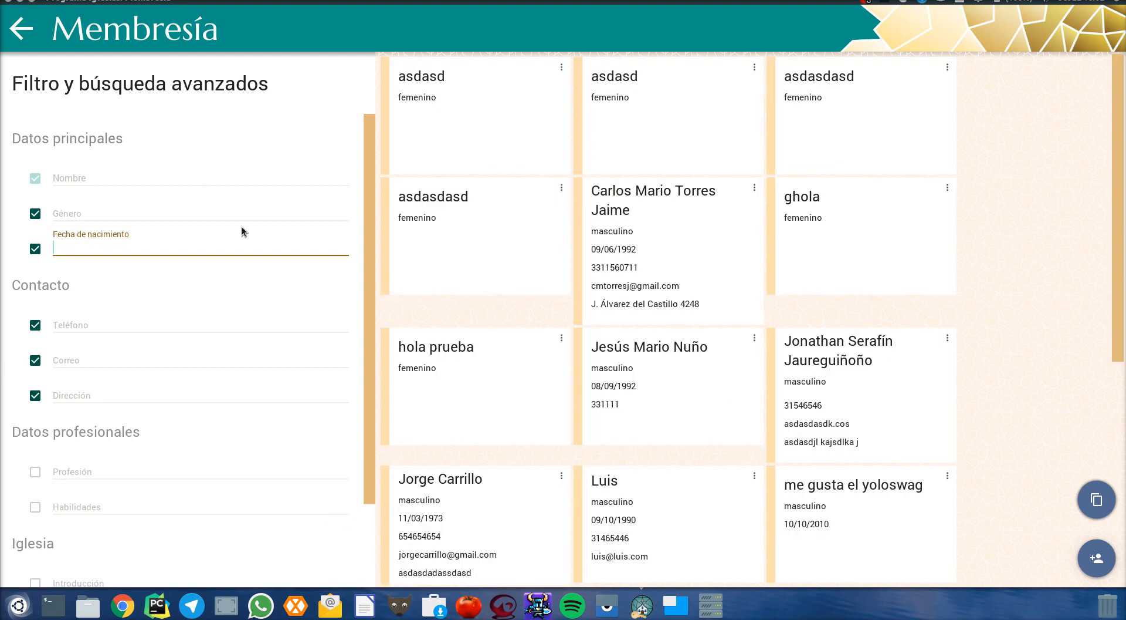
text(>01/01/1990)
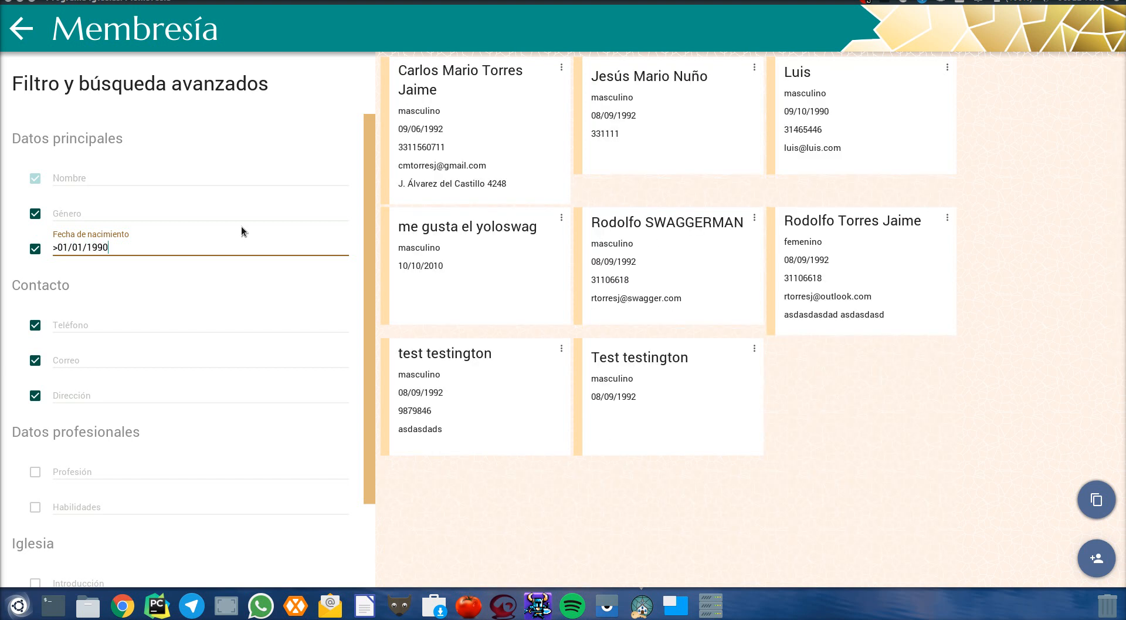
text(,)
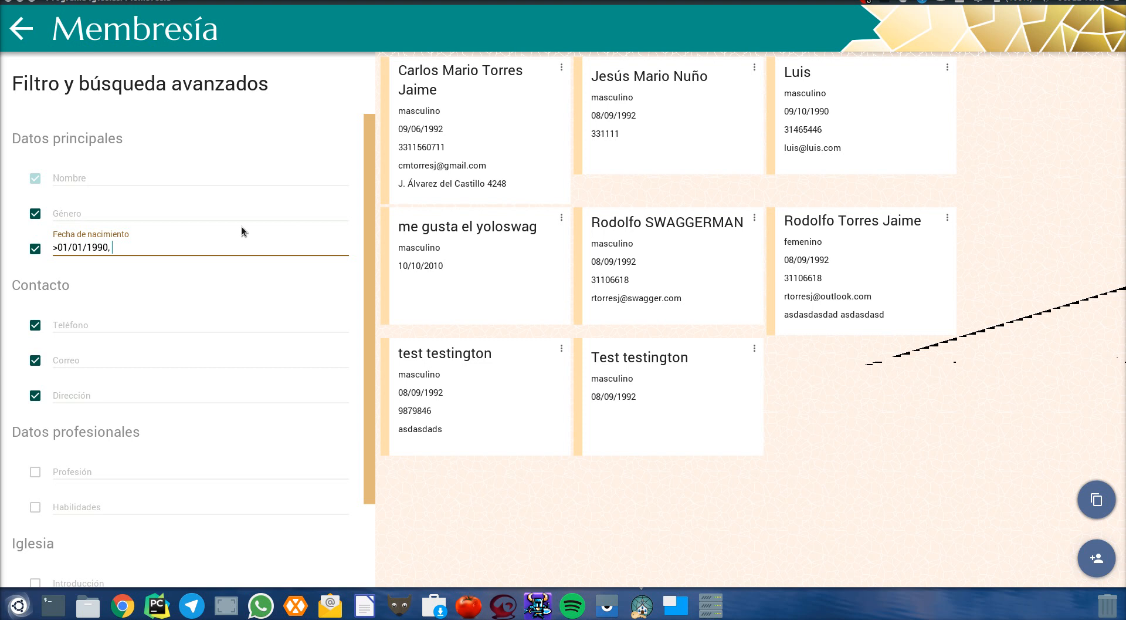
text(<)
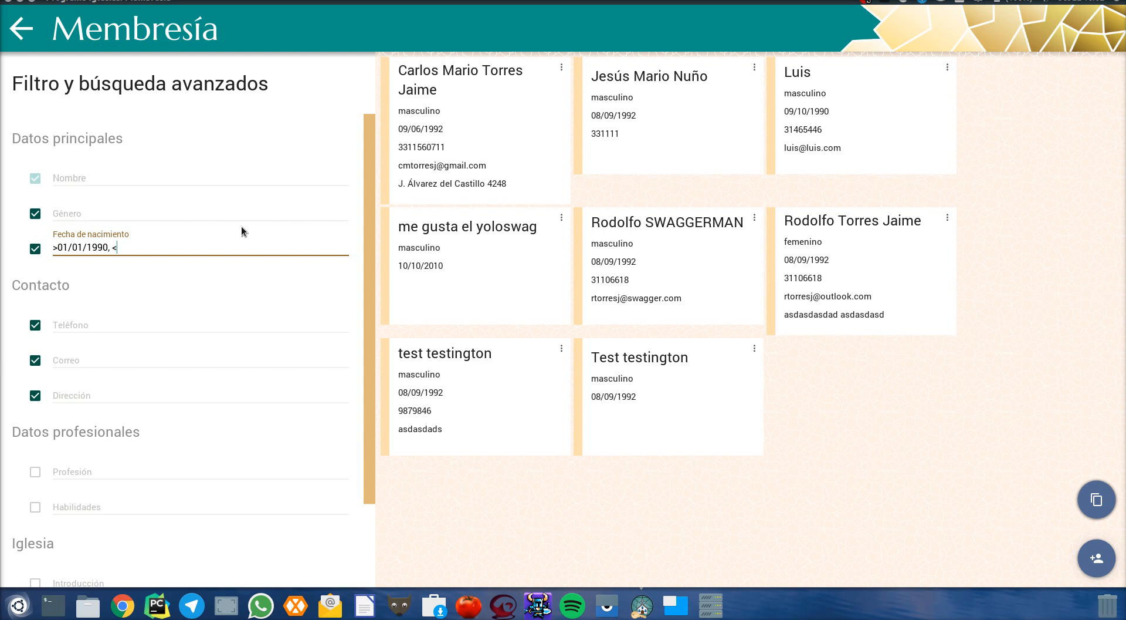
text(01/1992)
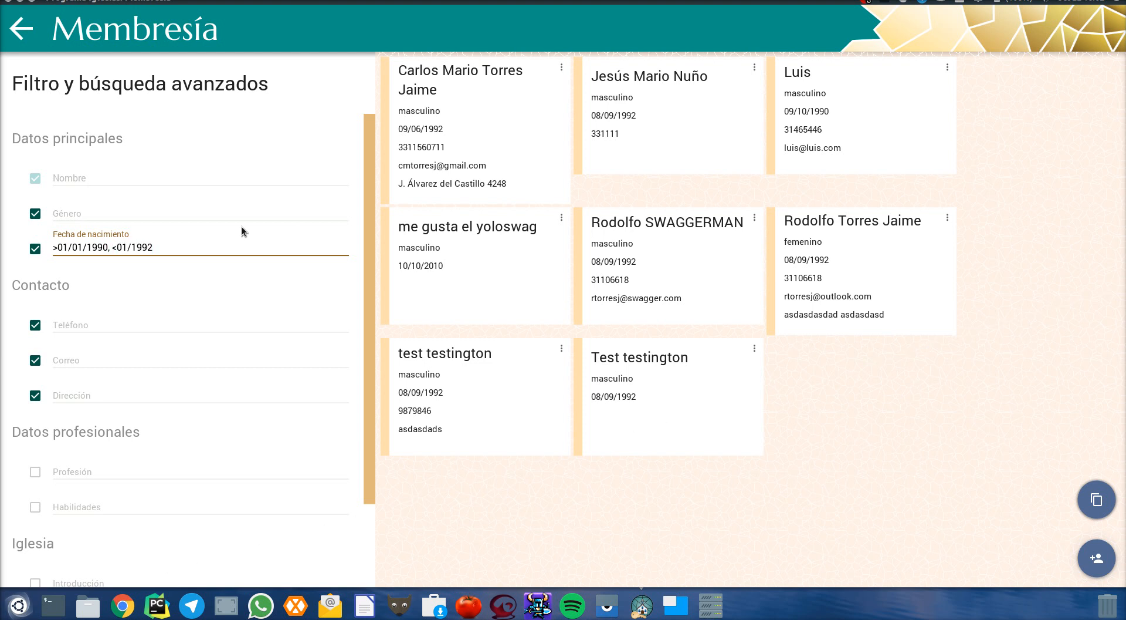
key(BackSpace)
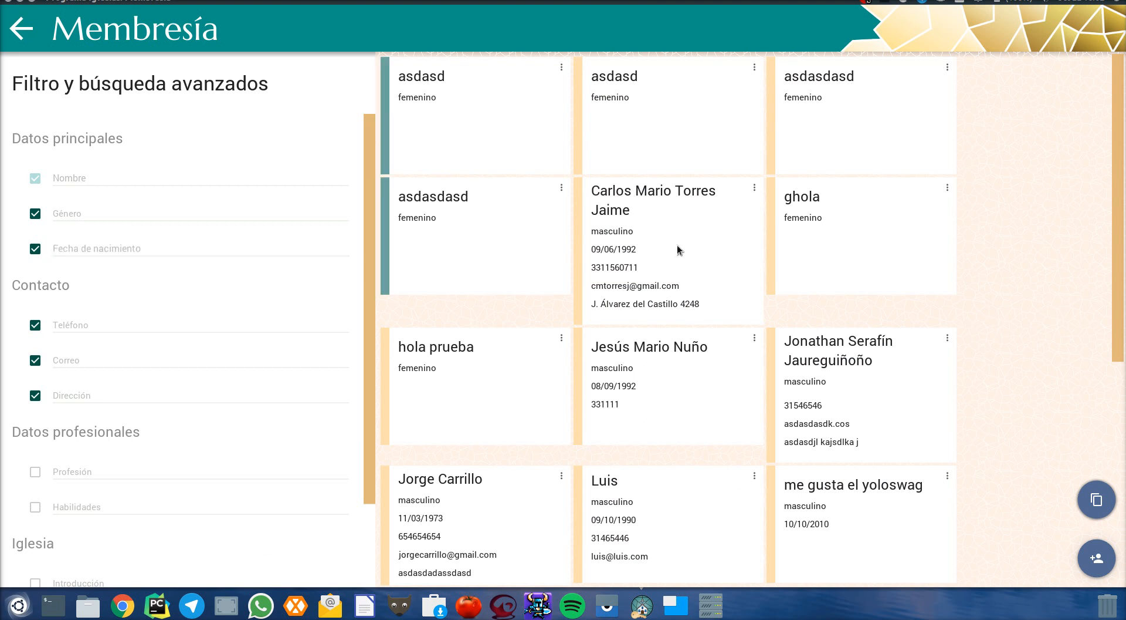
mouse_move(562, 98)
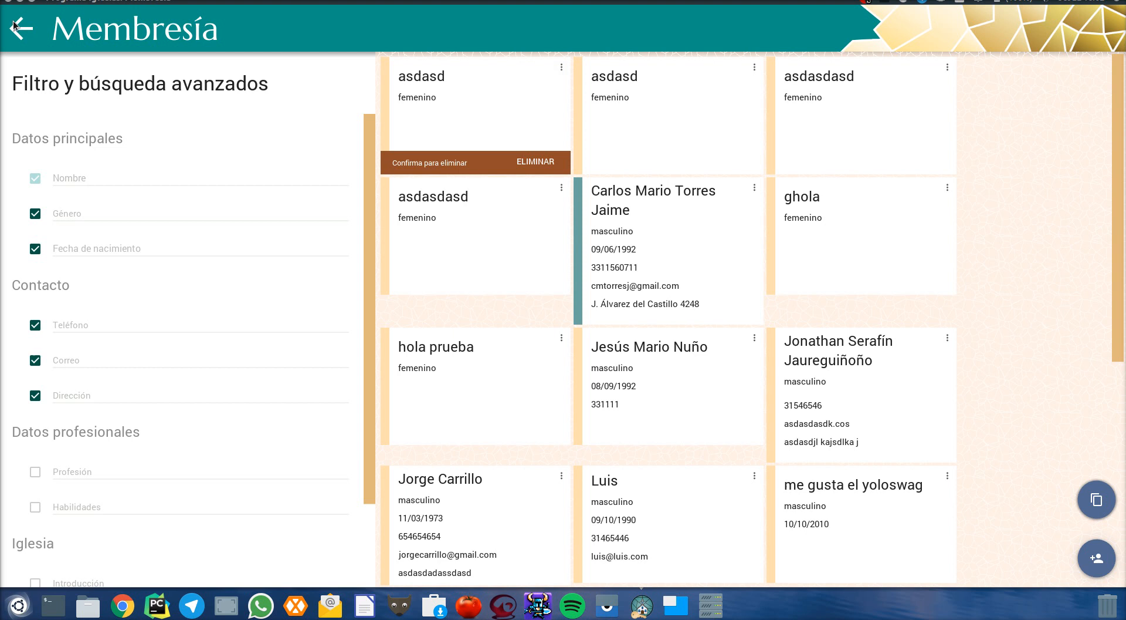
- Leave the asdasd delete confirmation and move into the Tesorería module
click(21, 29)
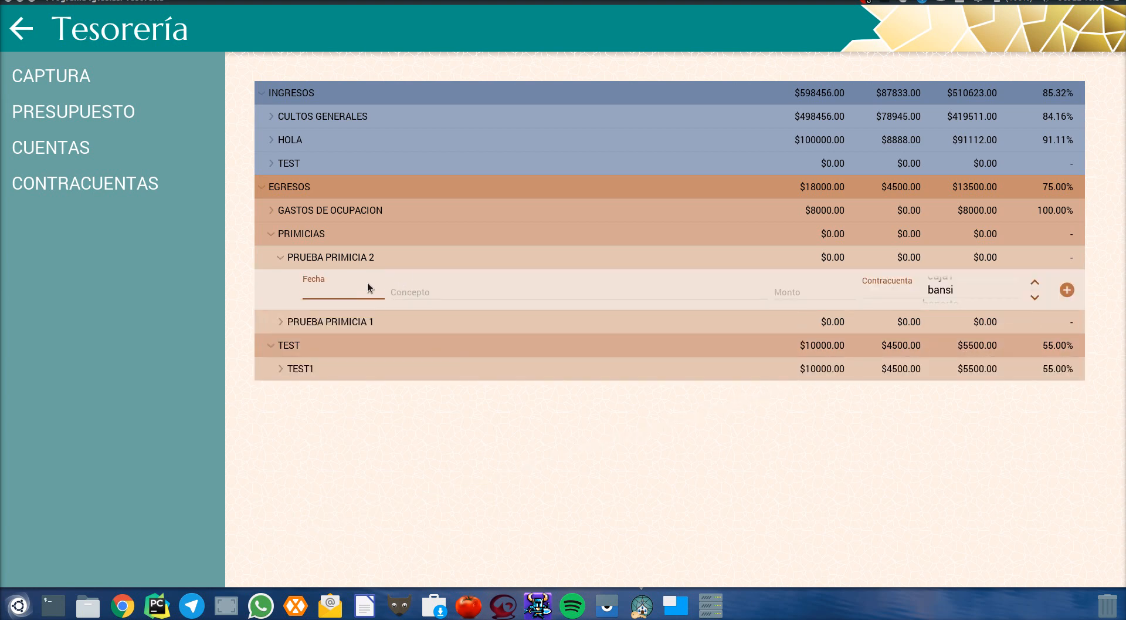
- Record a 01/01/2010 'test' expense of 400 against caja1 under PRUEBA PRIMICIA 2
text(01/01)
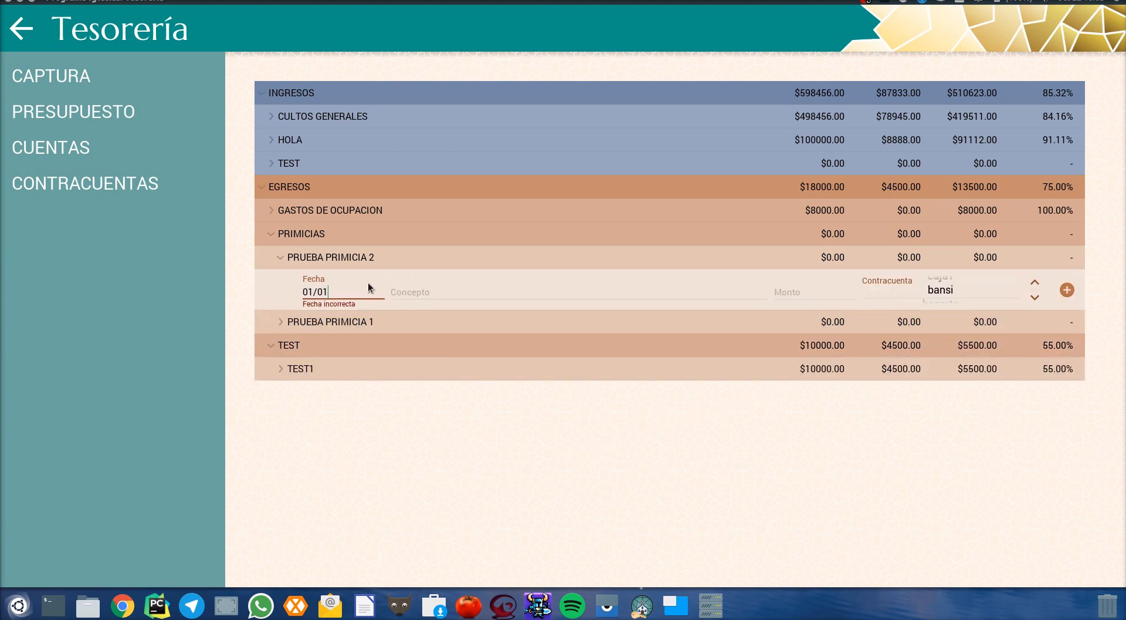
text(/2010)
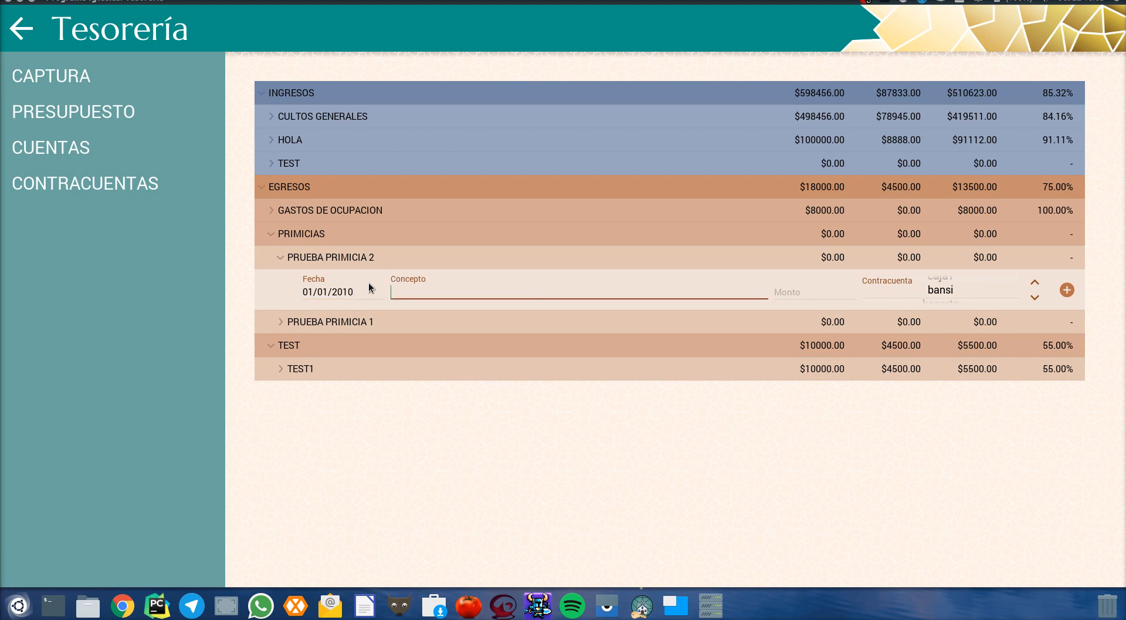
text(test)
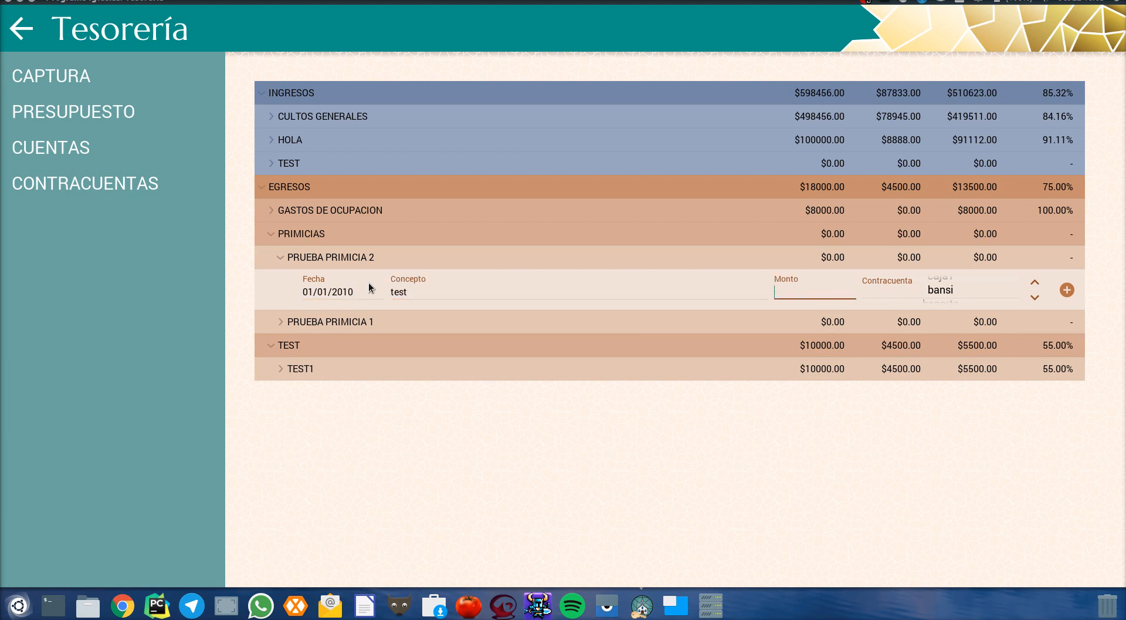
text(400)
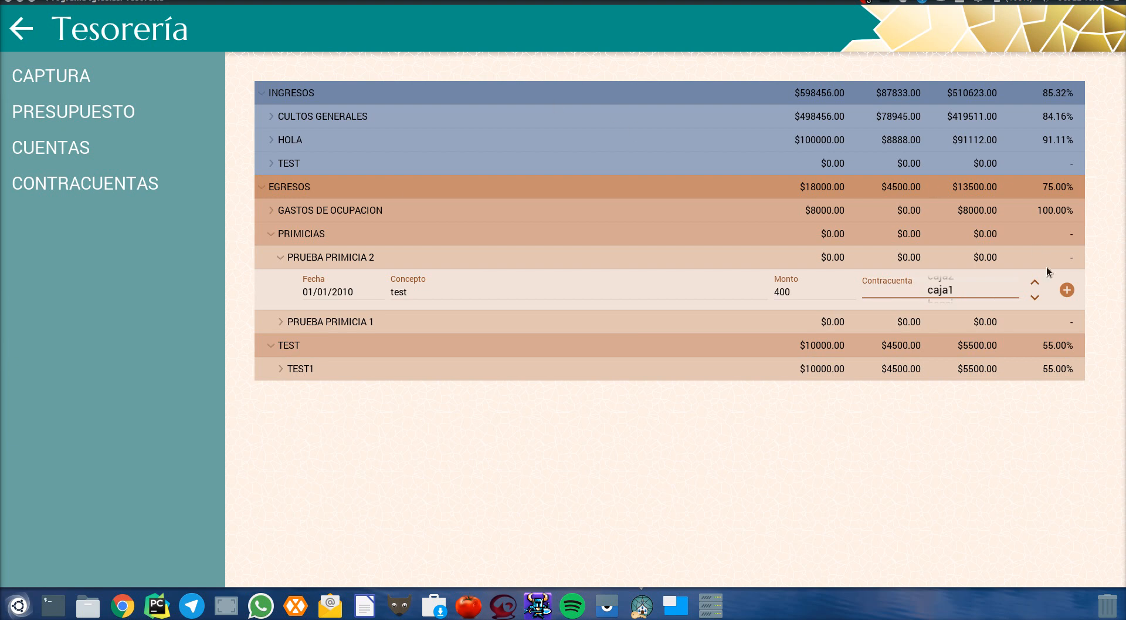
click(1067, 290)
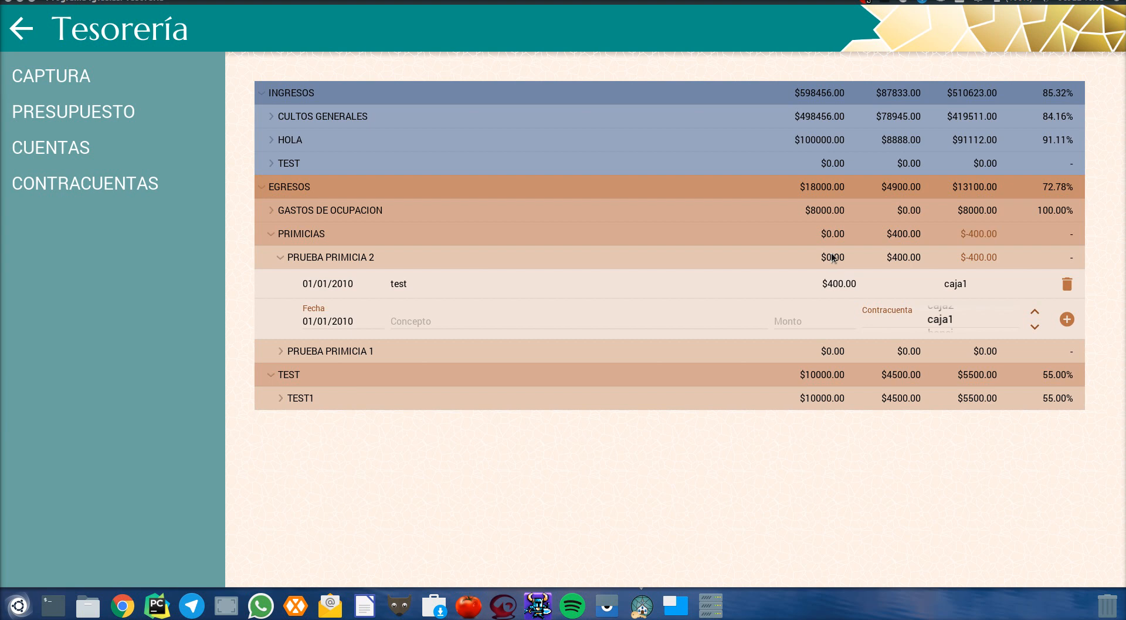
mouse_move(1014, 259)
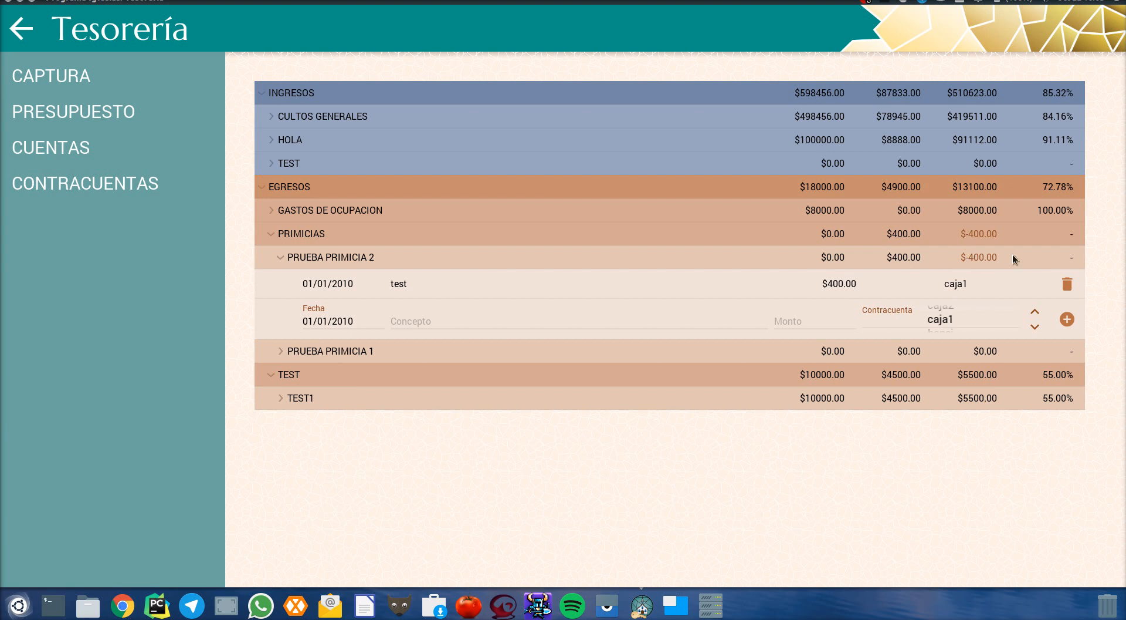
mouse_move(159, 119)
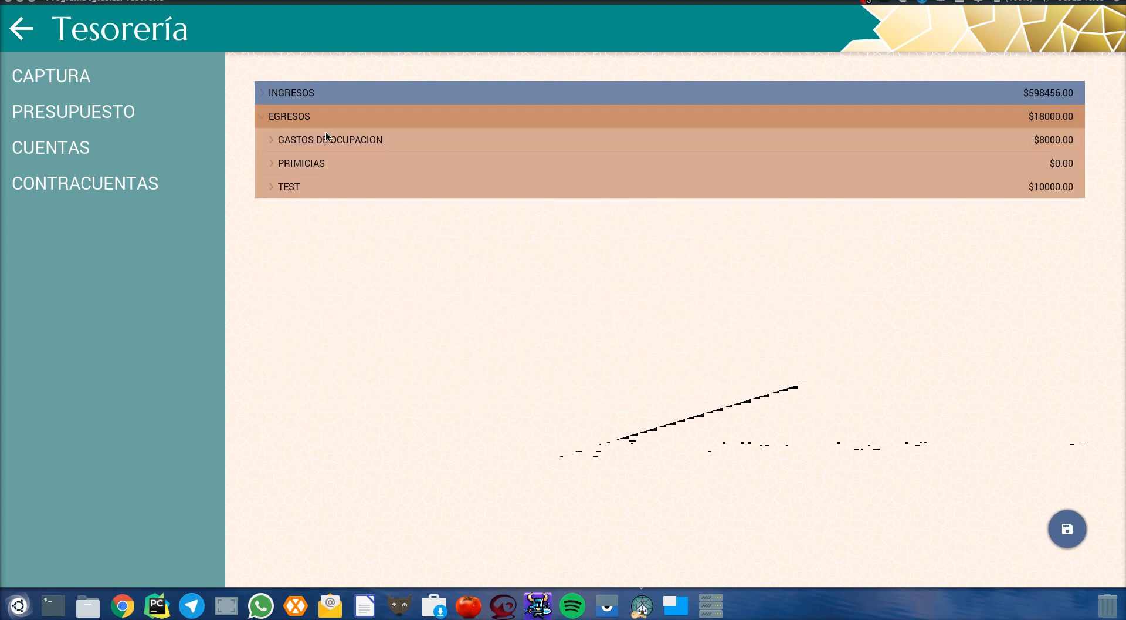
- Raise the RENTA DEL TEMPLO budget to 10000.0 and go to the Cuentas section
click(330, 139)
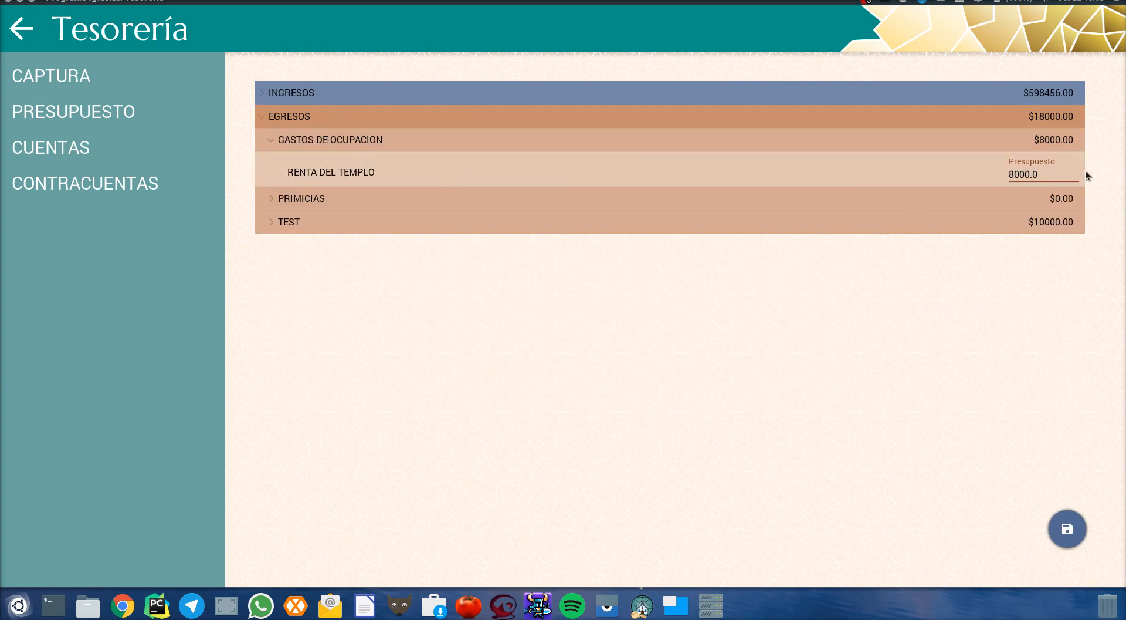
text(10000.0)
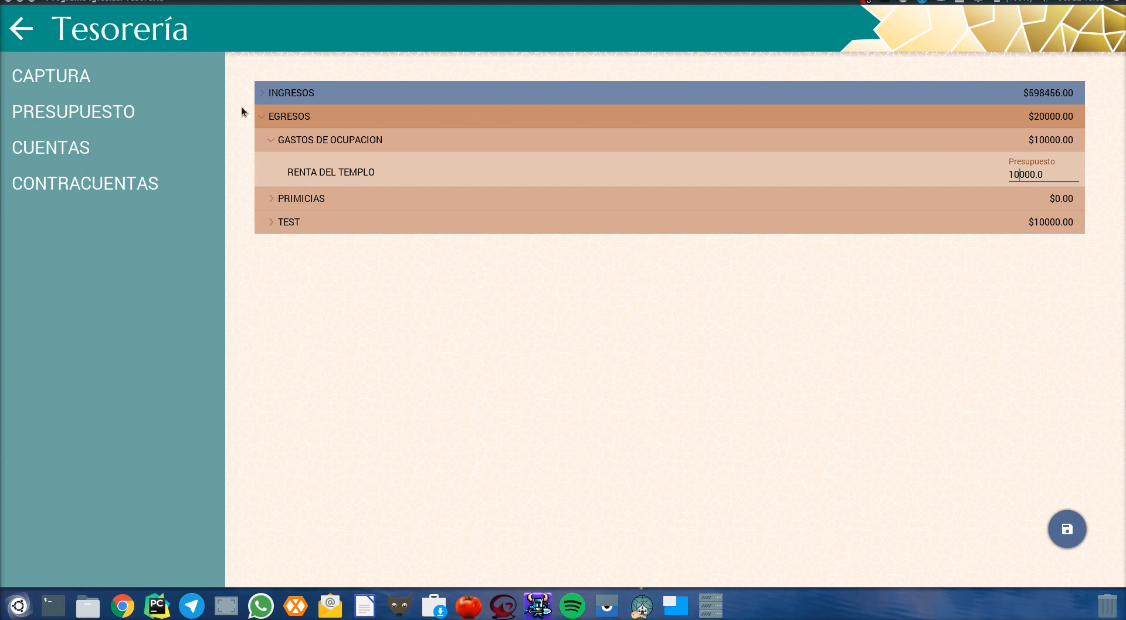
click(290, 117)
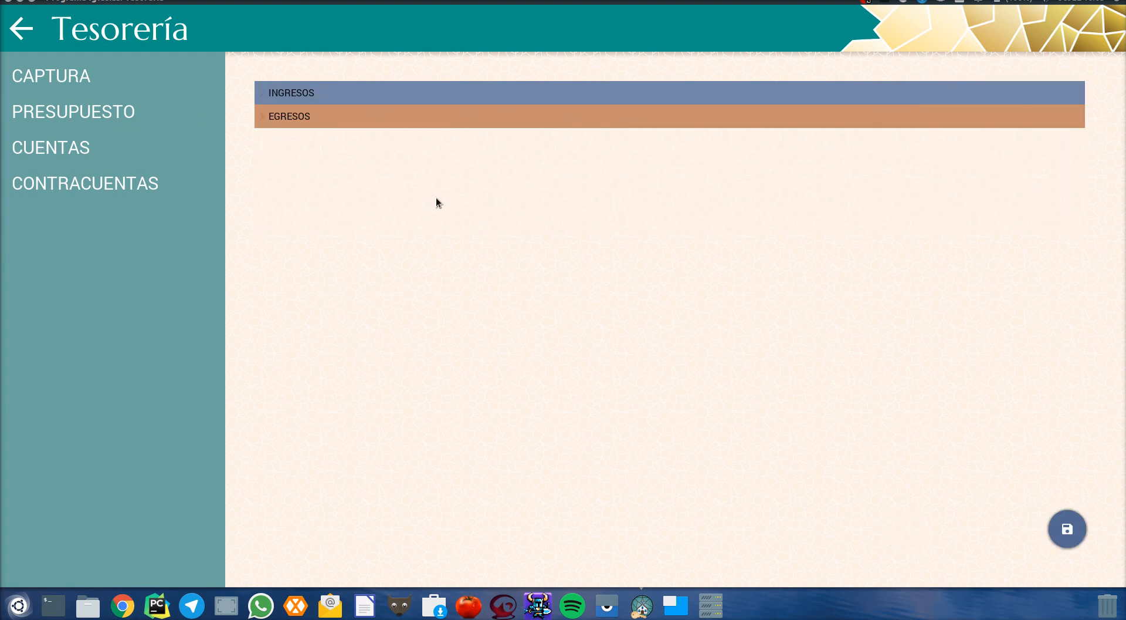
- Create the FOR KIVY expense account under Egresos, view it, and return to the main menu
click(289, 116)
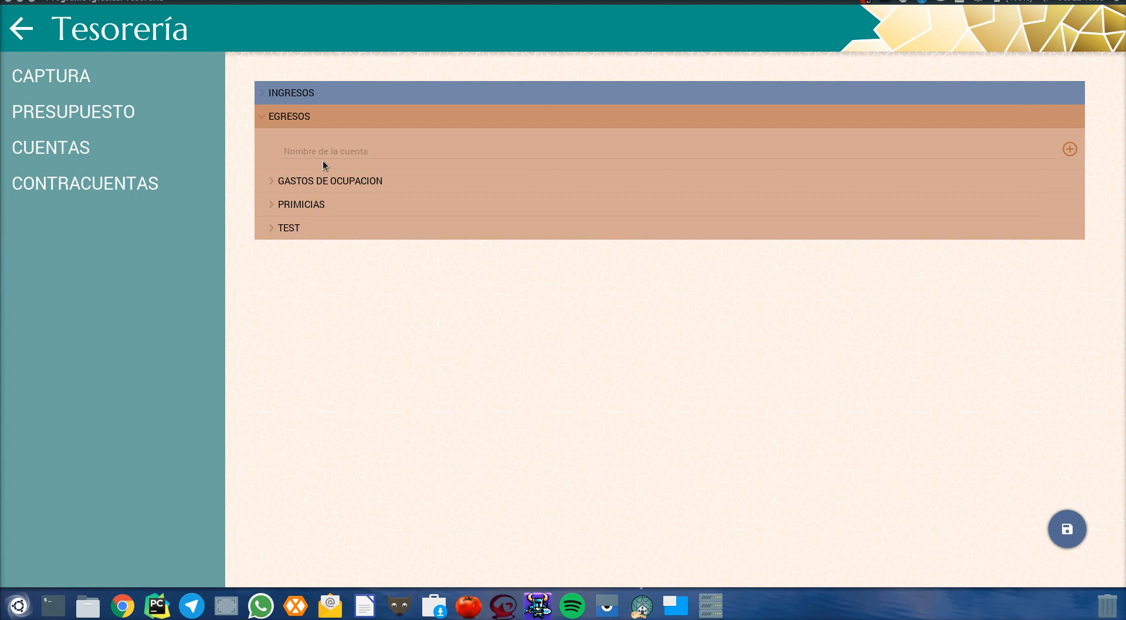
text(FO)
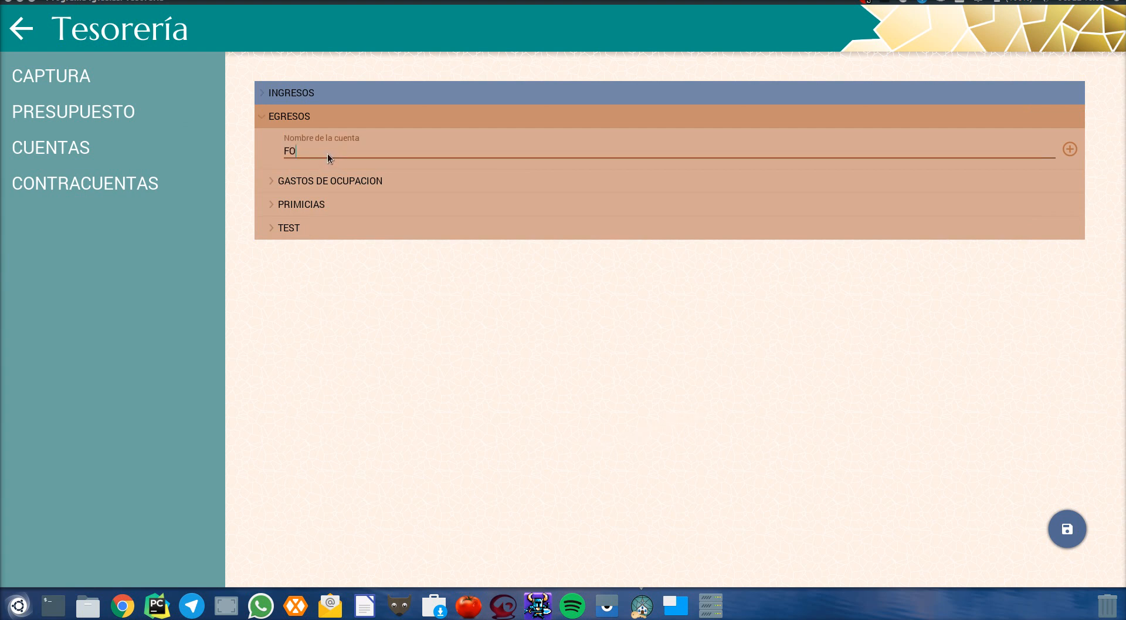
click(1070, 149)
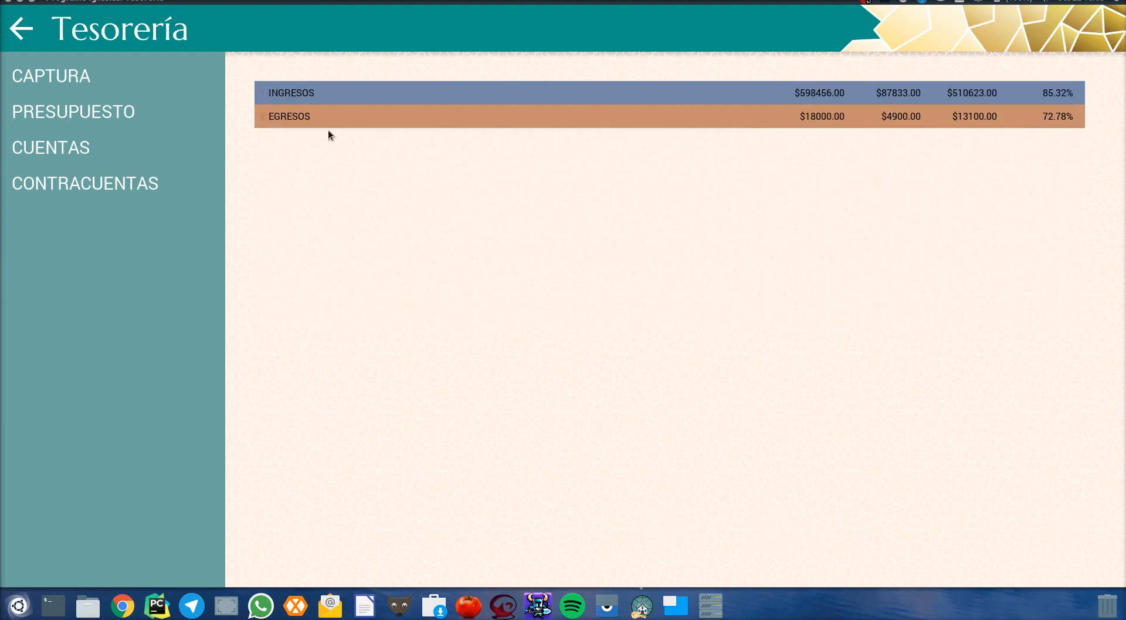
click(289, 116)
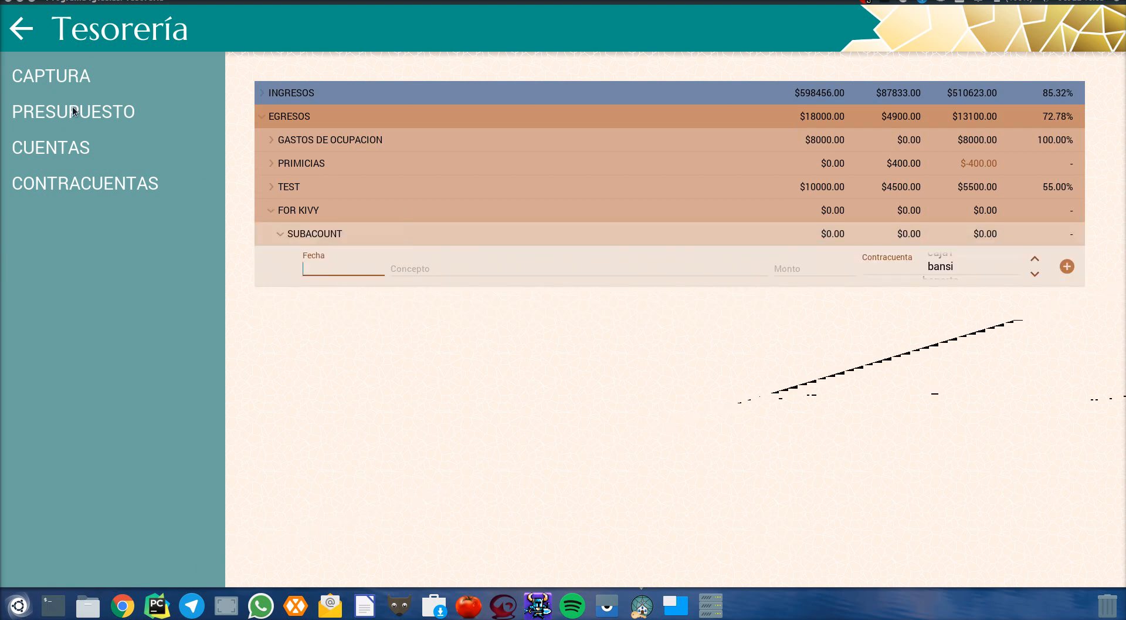
click(21, 29)
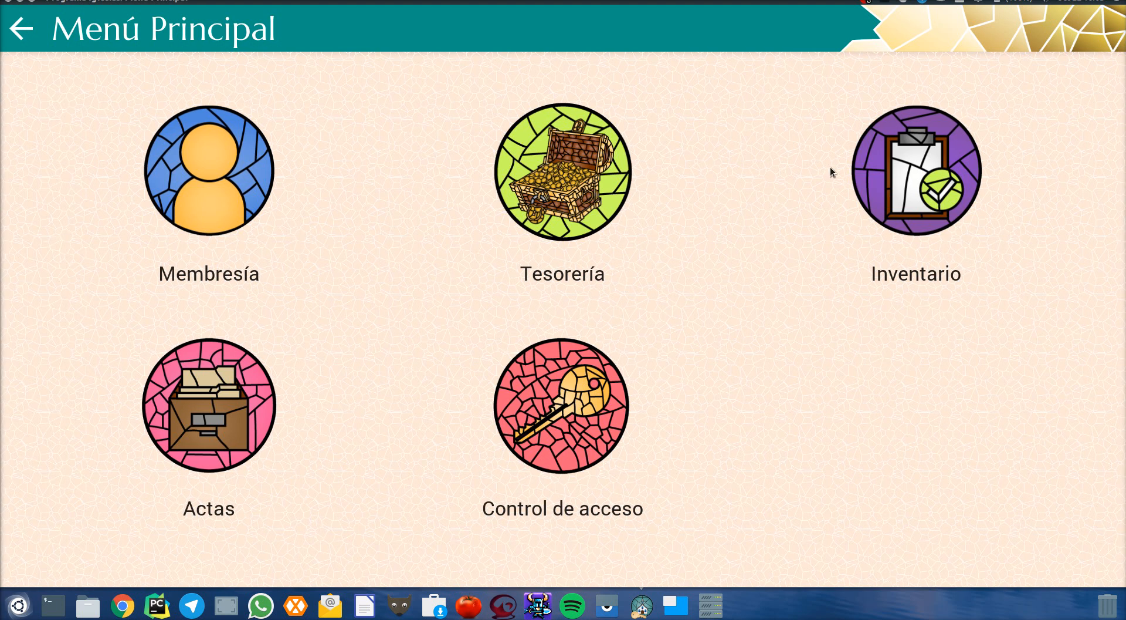
click(916, 171)
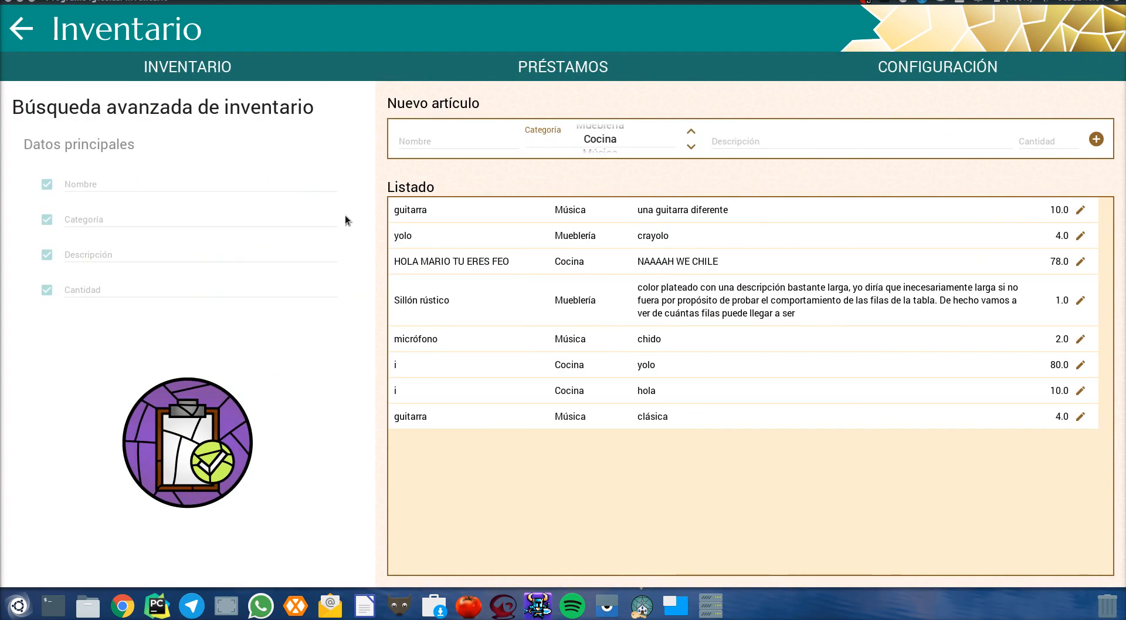
click(201, 220)
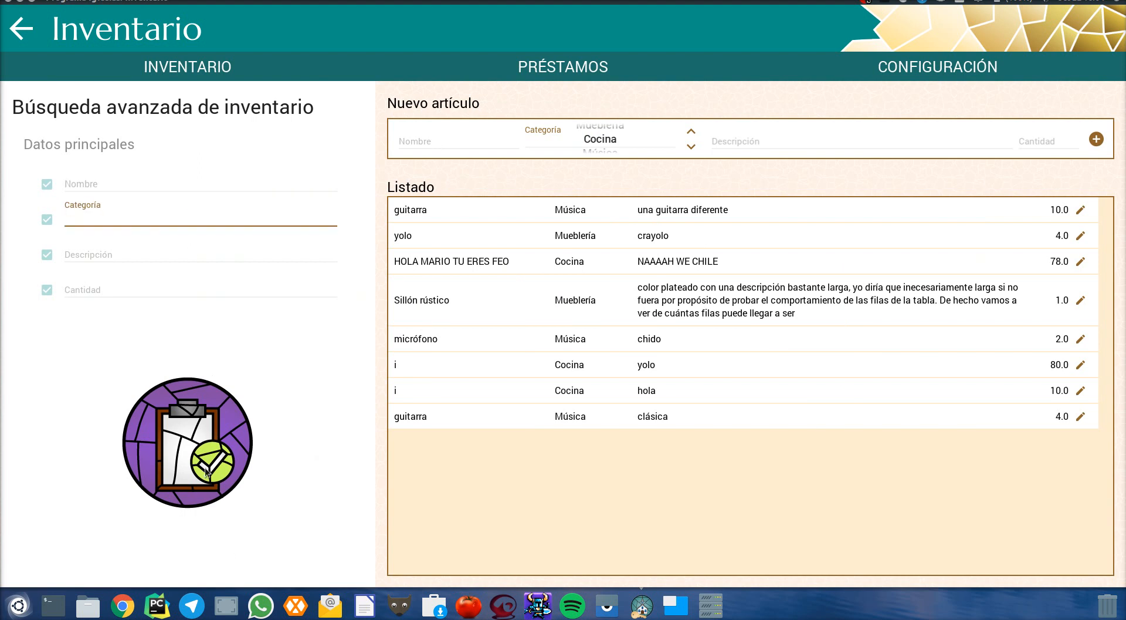
click(200, 183)
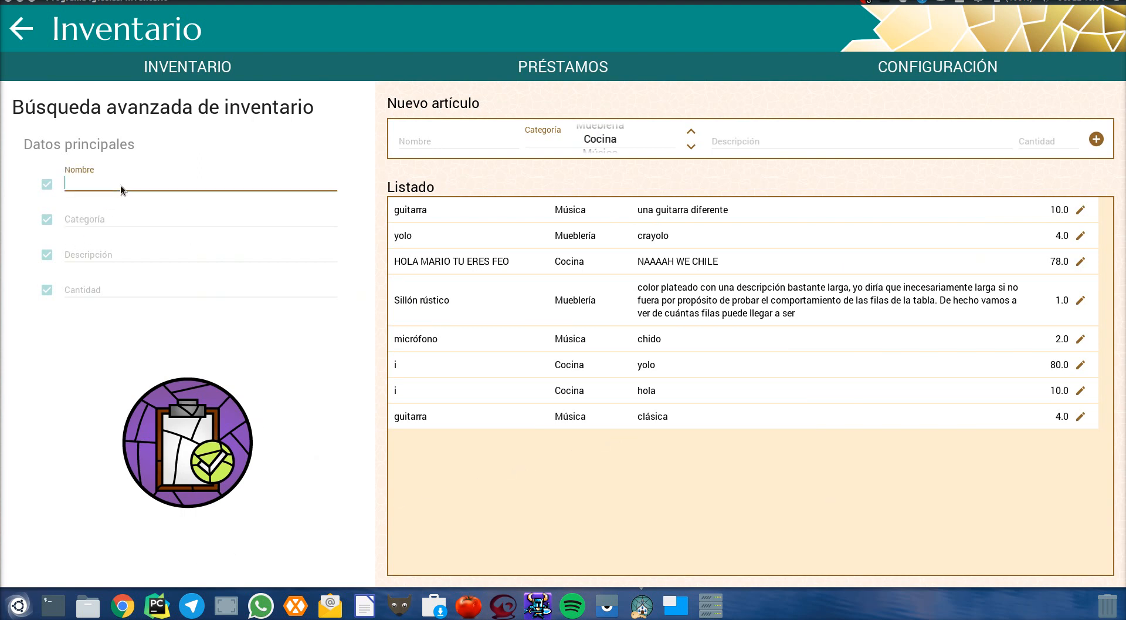
text(guitarrr)
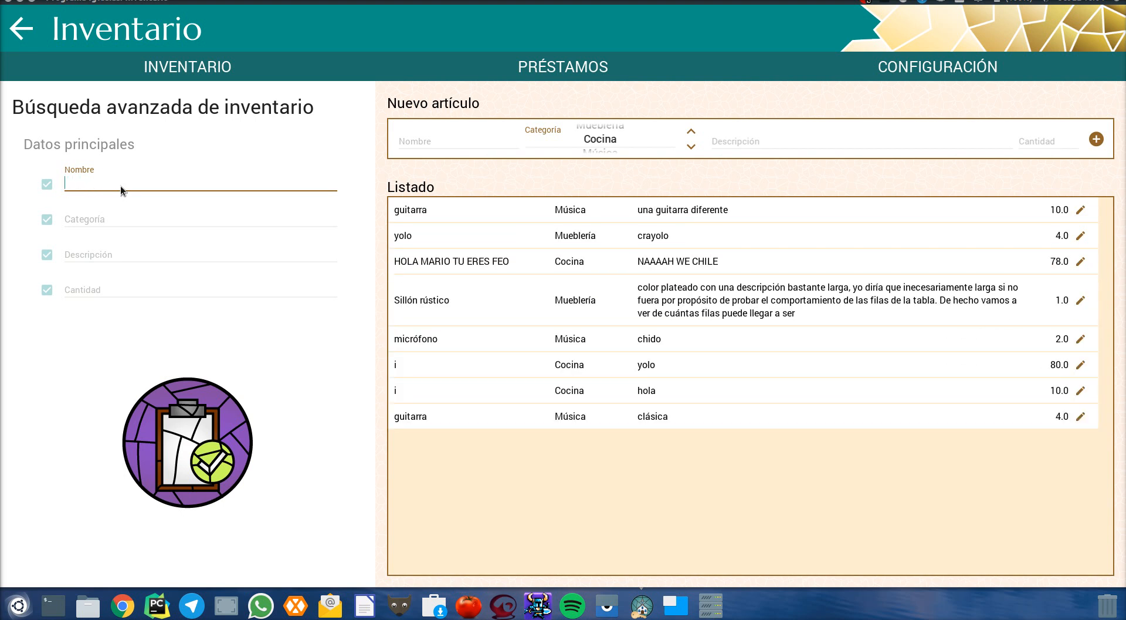
click(21, 30)
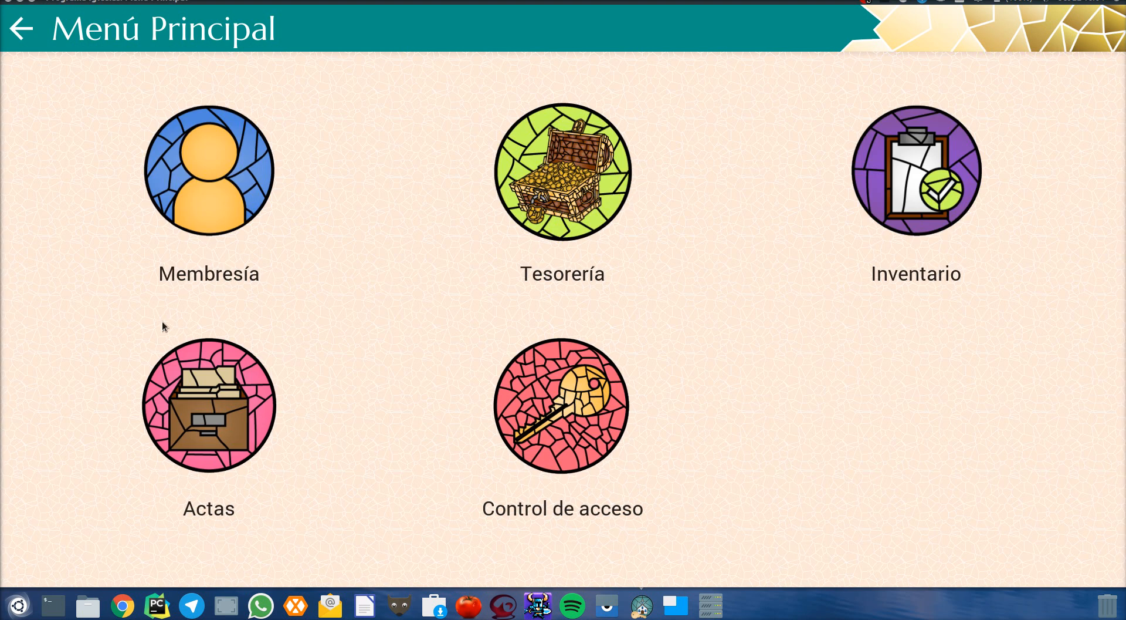
- Enter Actas, review the long-titled 10/10/2010 meeting record and cancel out of it
click(209, 406)
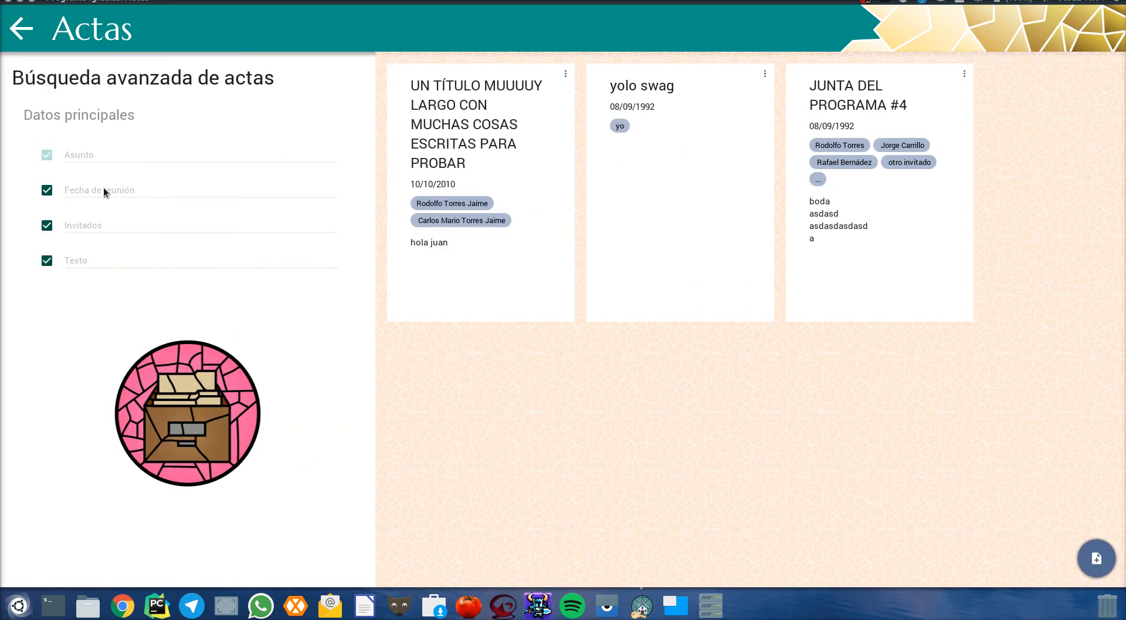
click(46, 190)
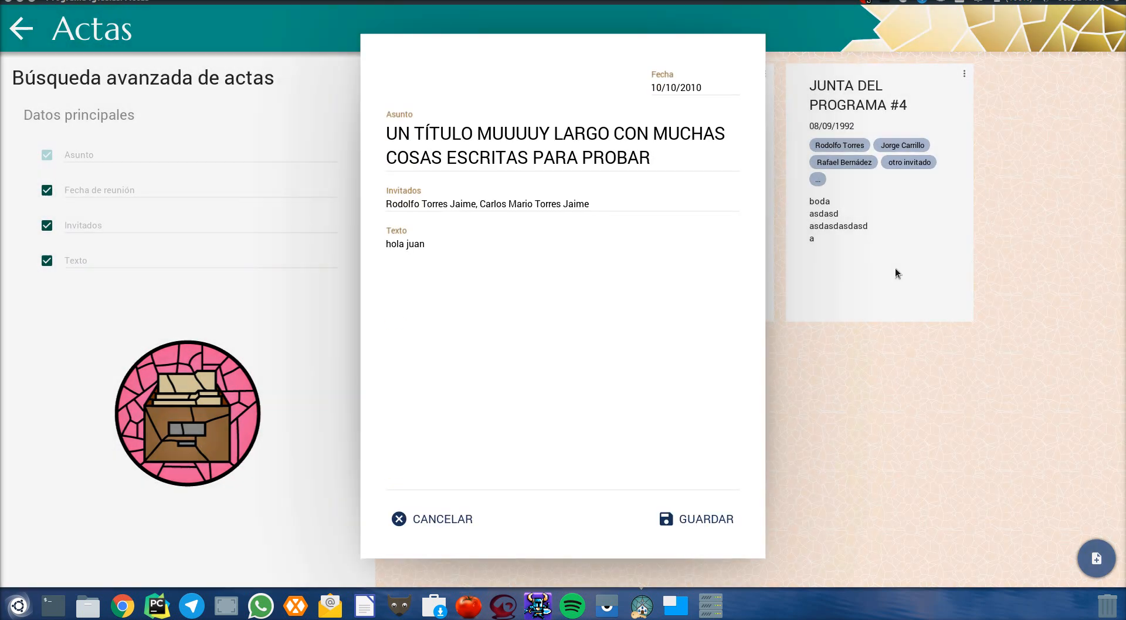
click(706, 519)
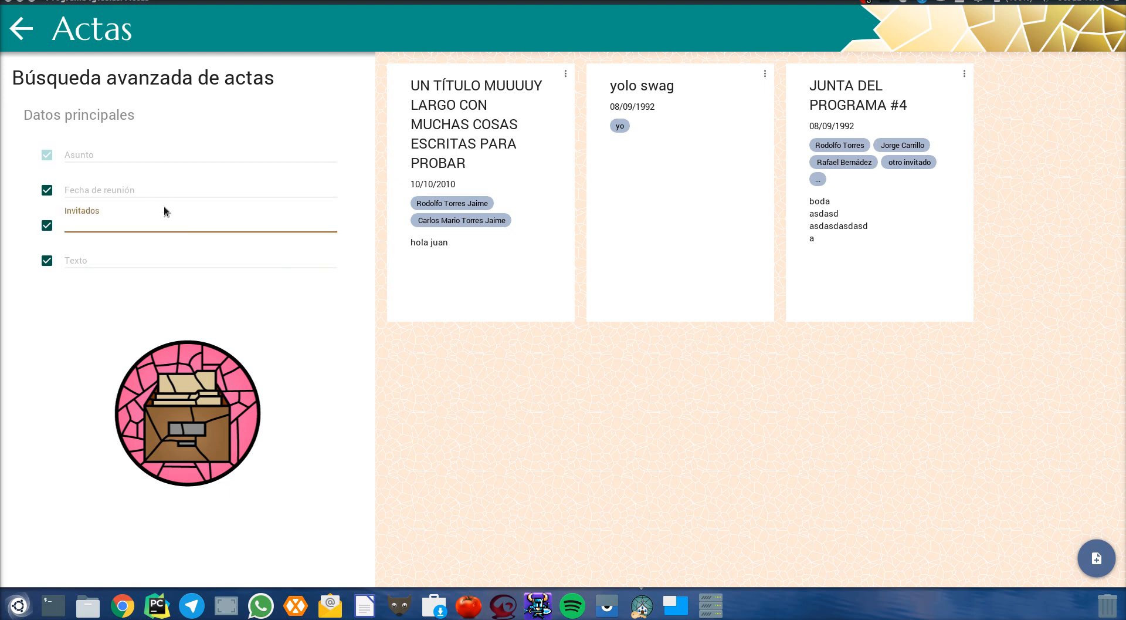
- Filter the minutes by guests 'rodo' then 'juan' in the Invitados search field
text(rodolfo)
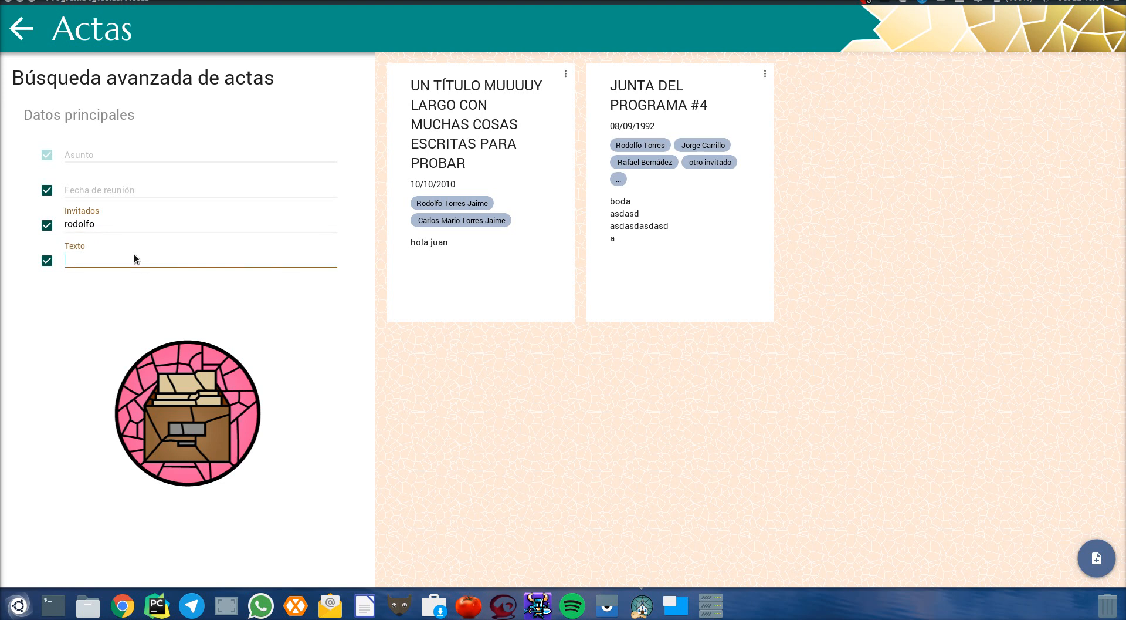
text(juan)
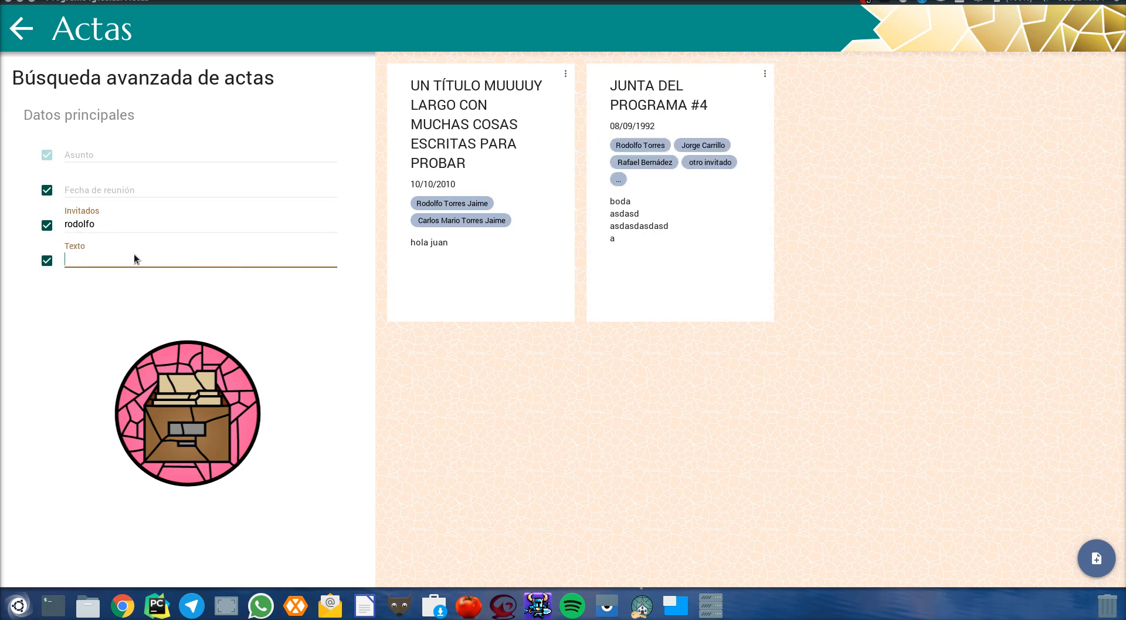
mouse_move(152, 202)
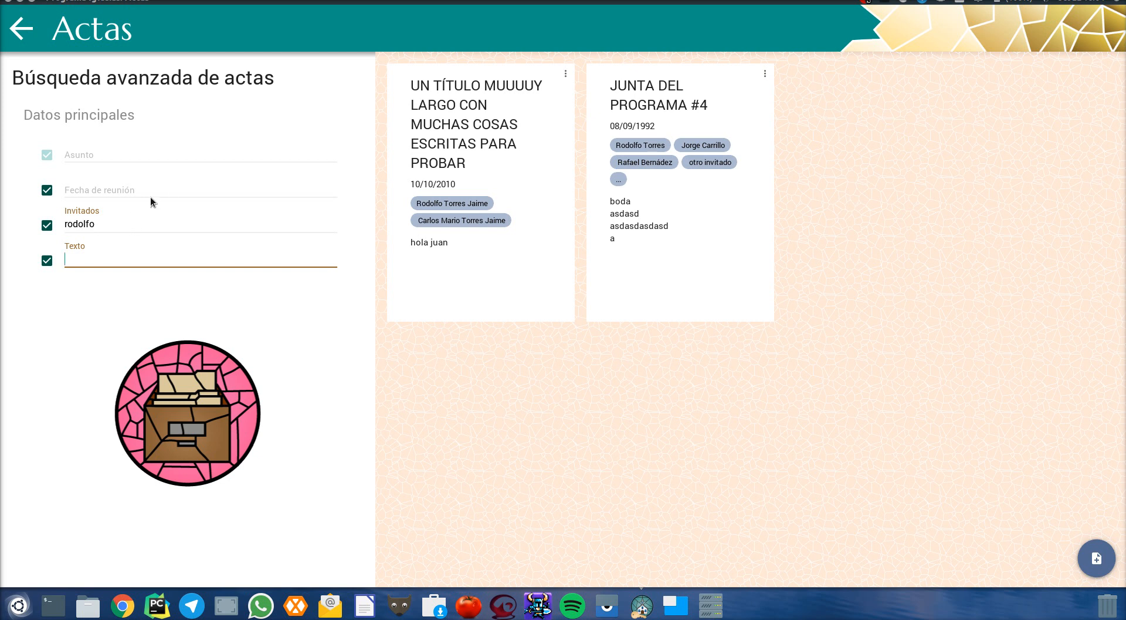
mouse_move(155, 102)
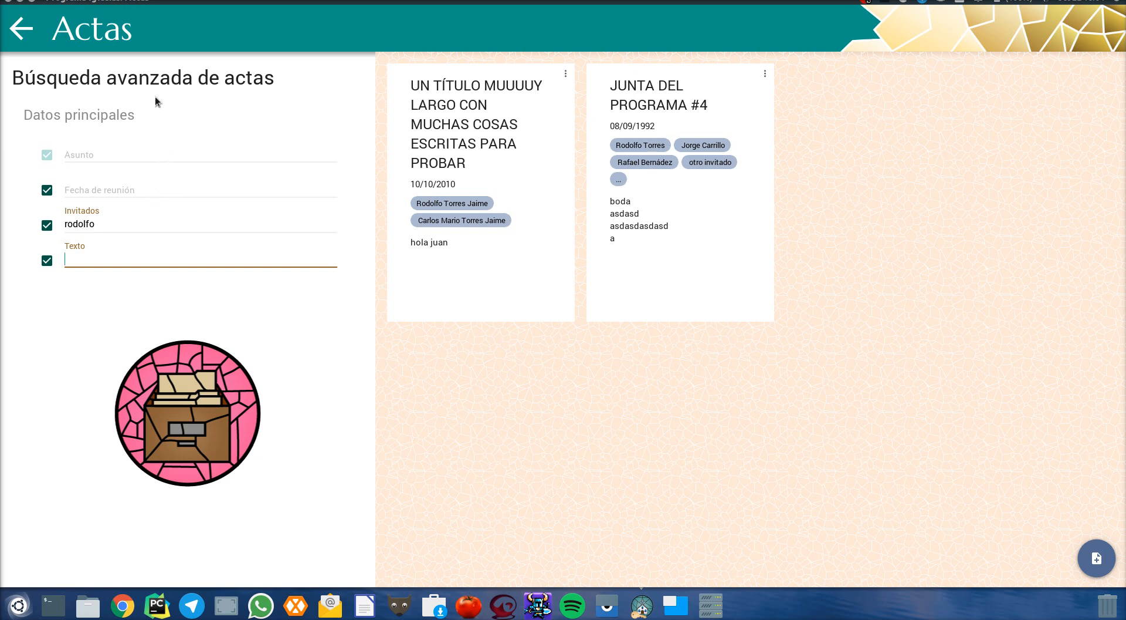
mouse_move(47, 44)
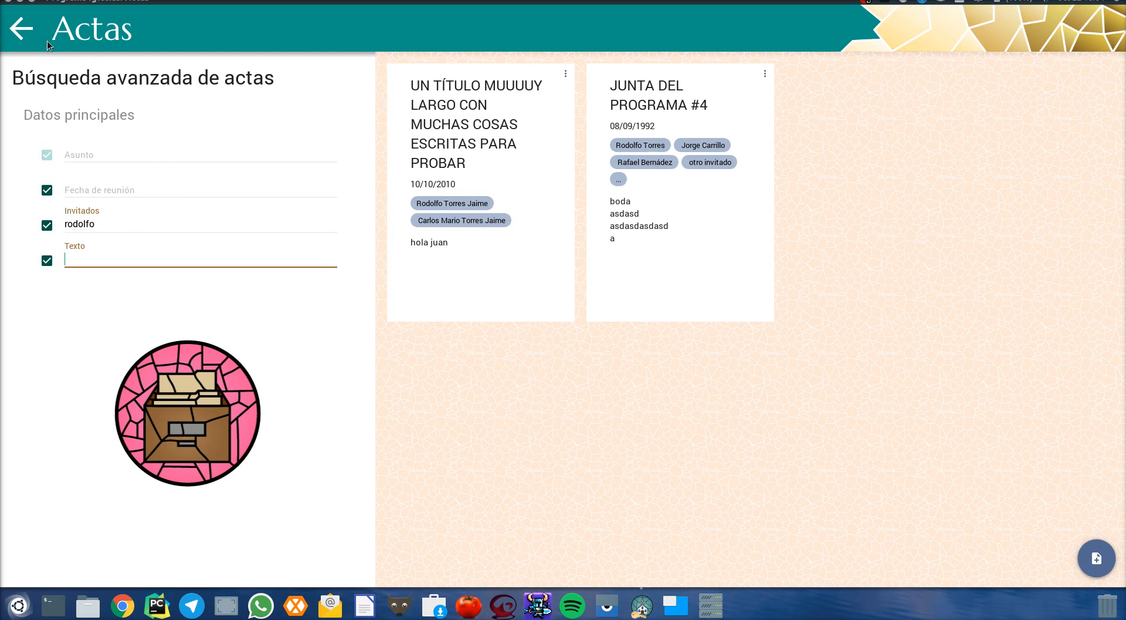